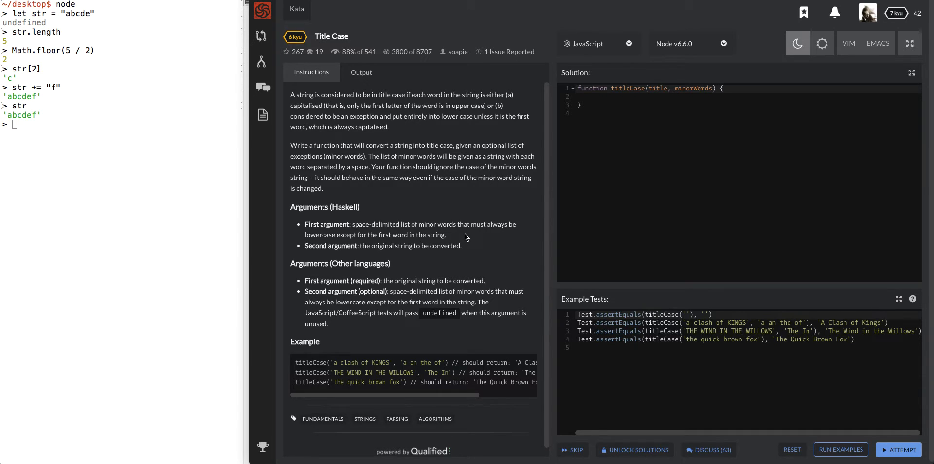
mouse_move(891, 22)
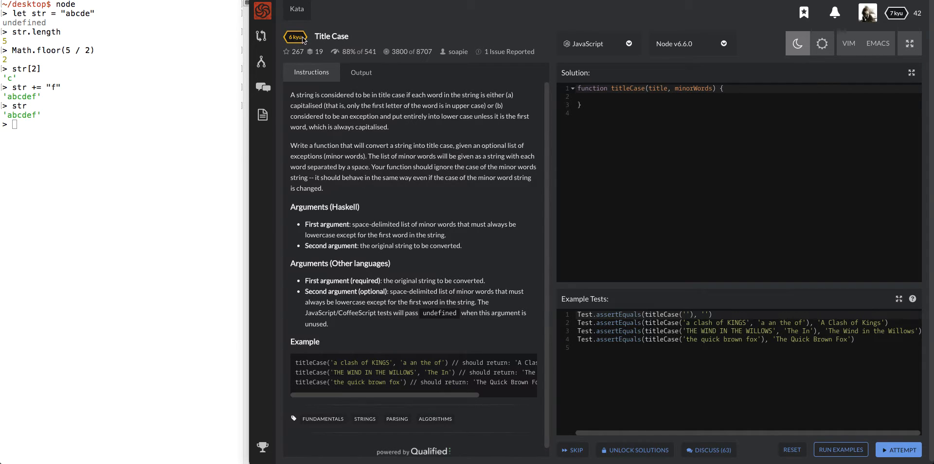
mouse_move(372, 157)
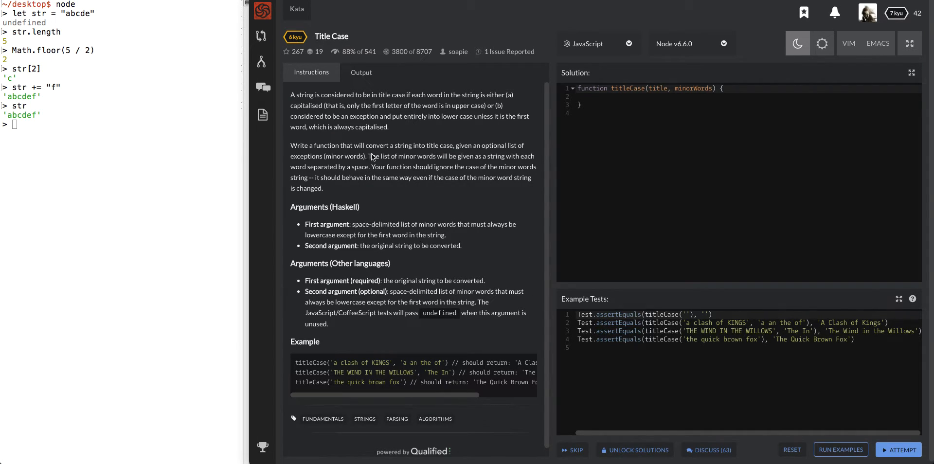
mouse_move(287, 154)
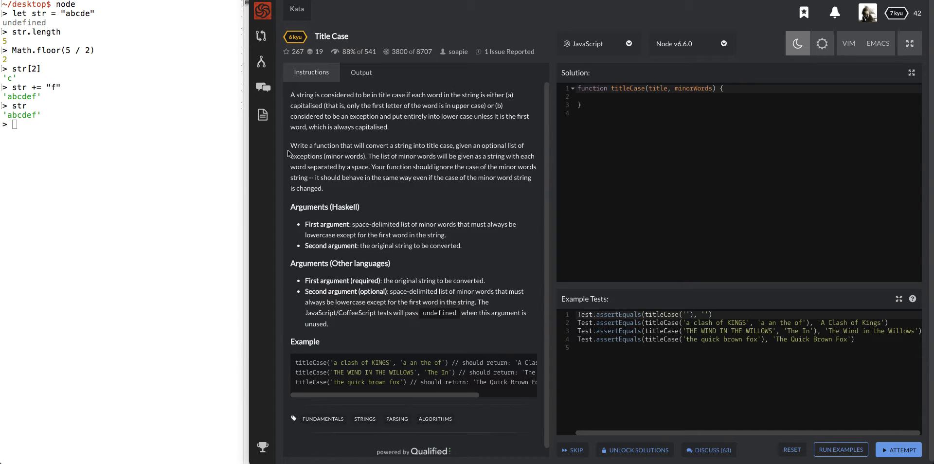
mouse_move(438, 320)
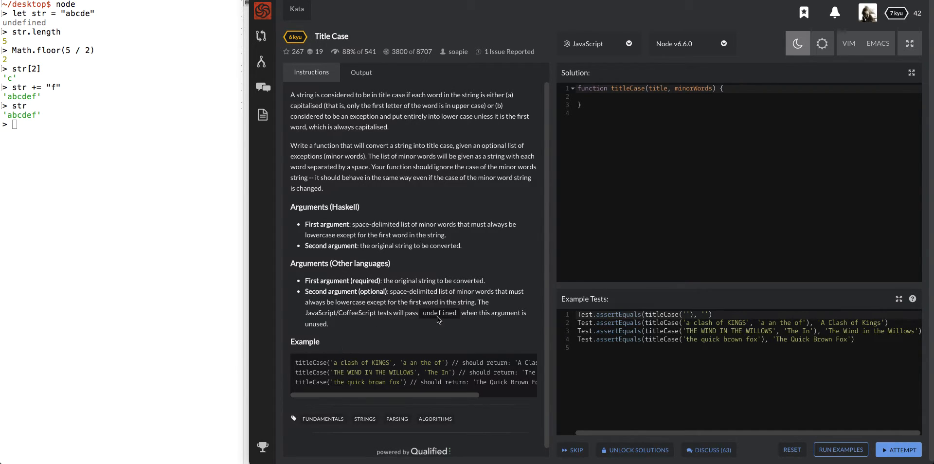
mouse_move(465, 164)
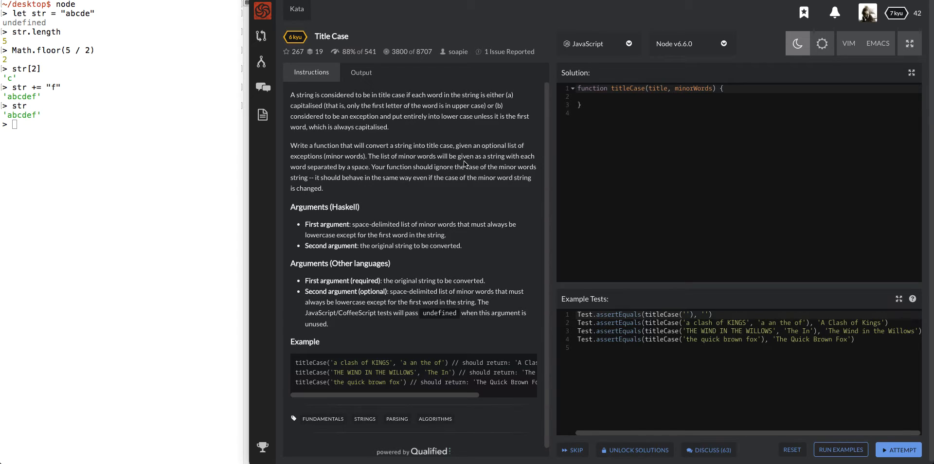
mouse_move(538, 56)
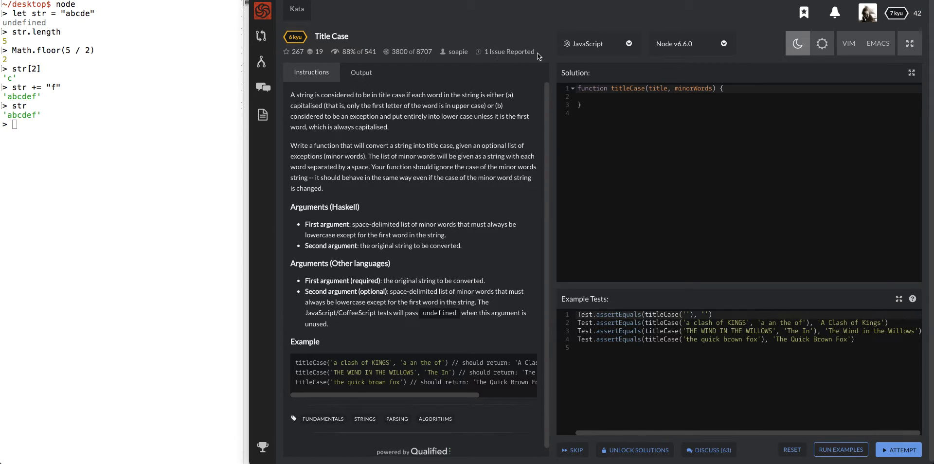
mouse_move(442, 54)
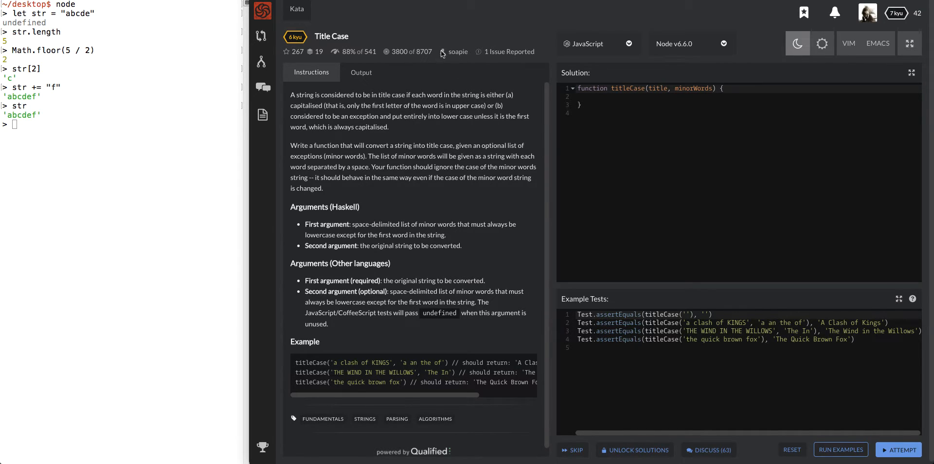
mouse_move(385, 133)
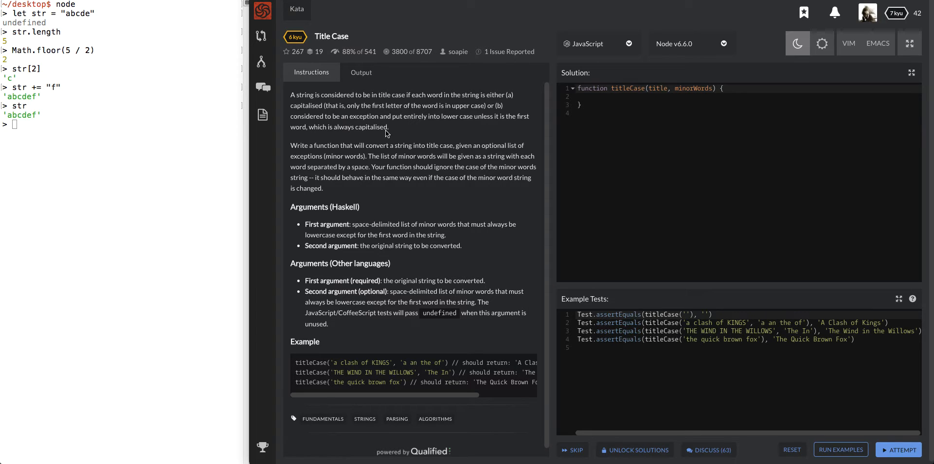
mouse_move(310, 108)
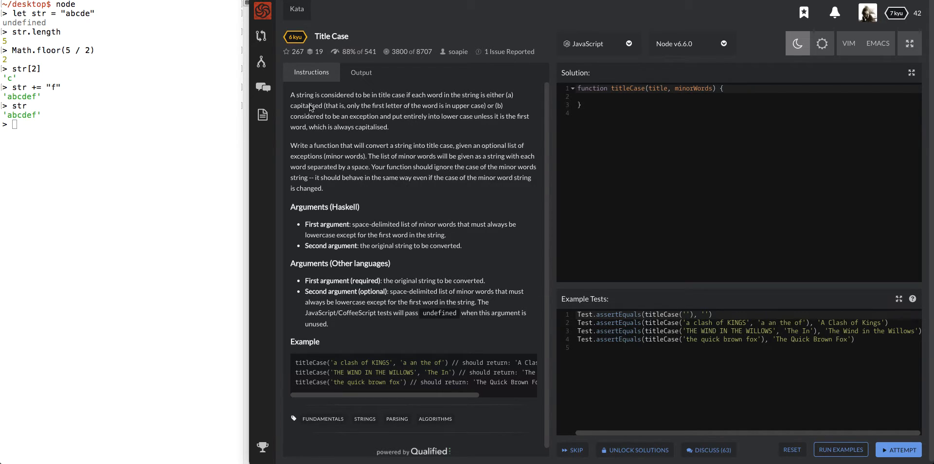
mouse_move(413, 137)
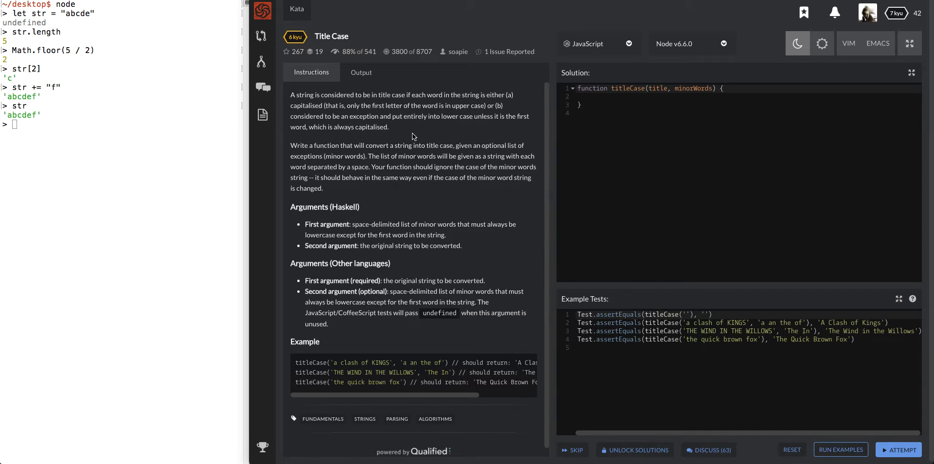
mouse_move(437, 179)
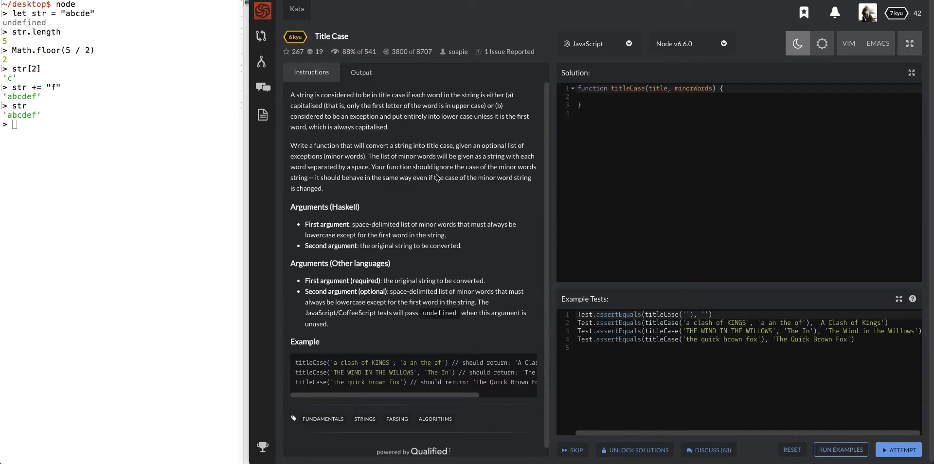
mouse_move(388, 180)
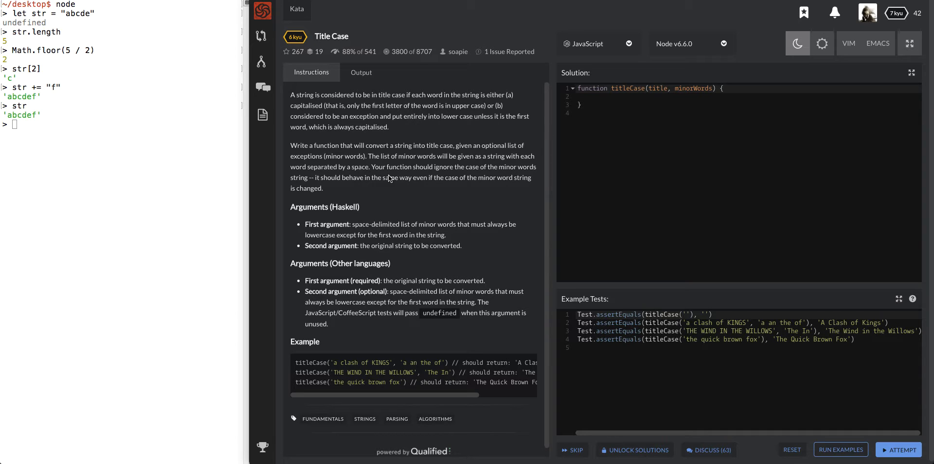
mouse_move(449, 195)
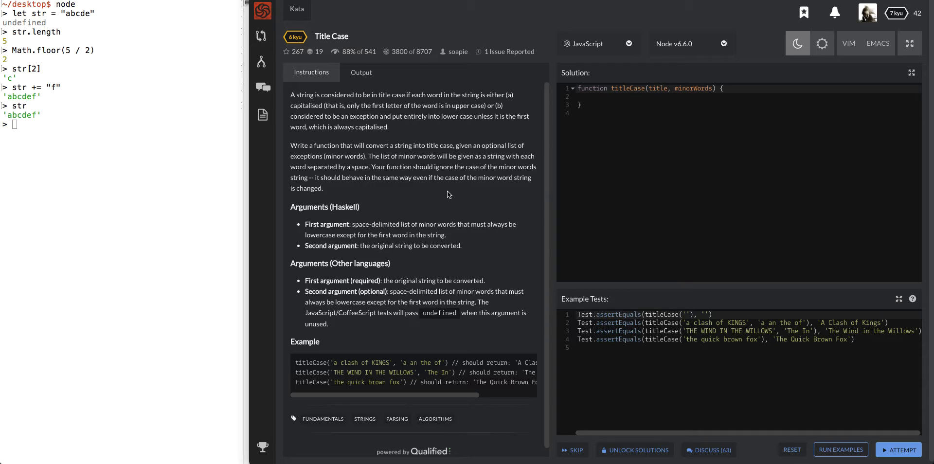
mouse_move(332, 214)
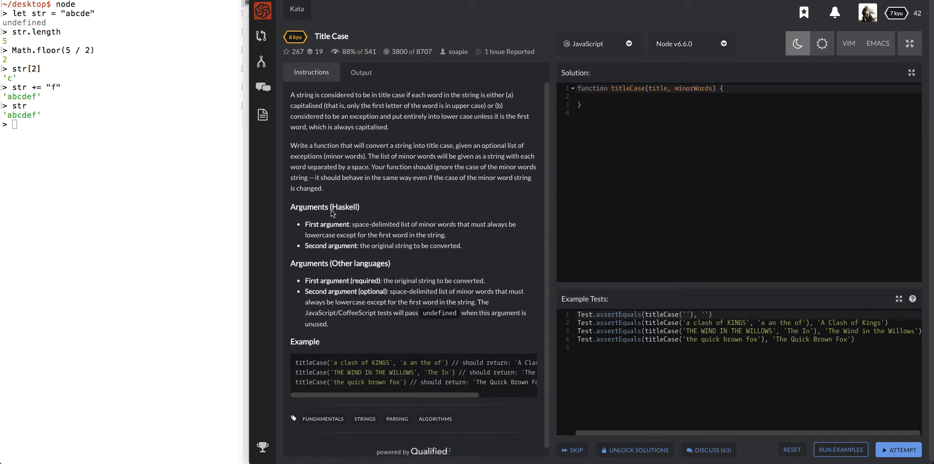
- Review the kata description, highlighting the minor-words list, arguments text and signature parameters
click(590, 88)
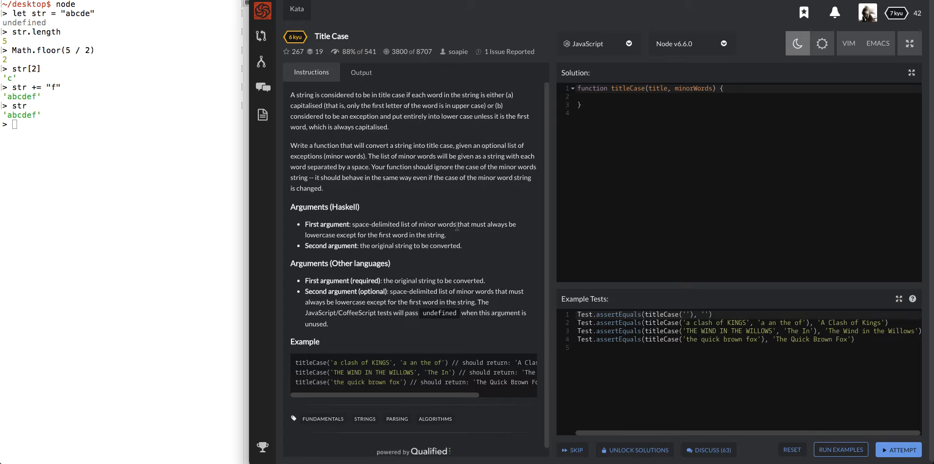
mouse_move(425, 231)
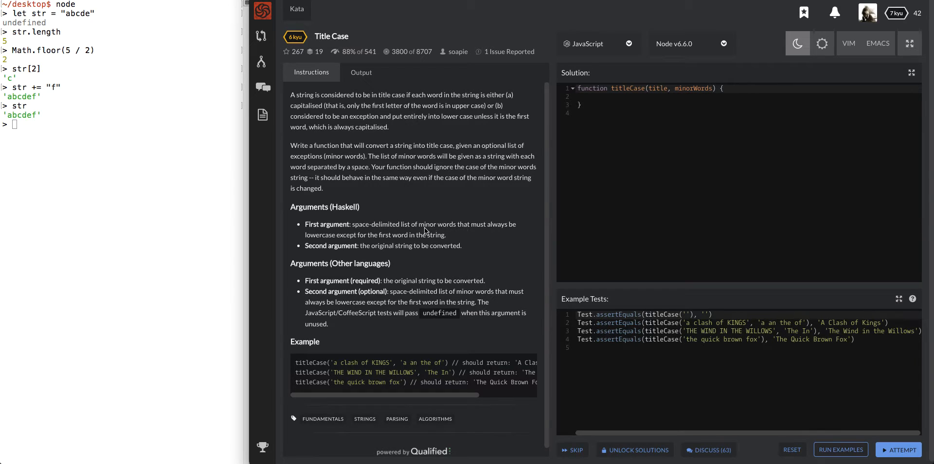
mouse_move(375, 231)
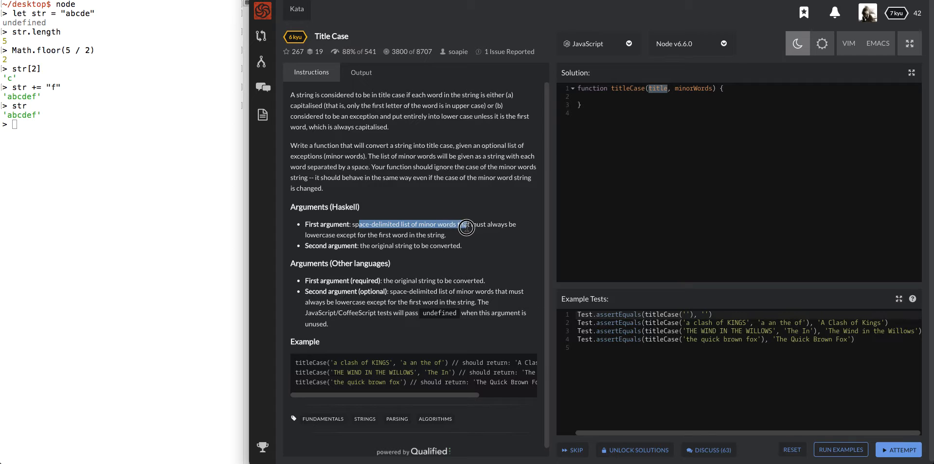
drag(468, 226, 389, 231)
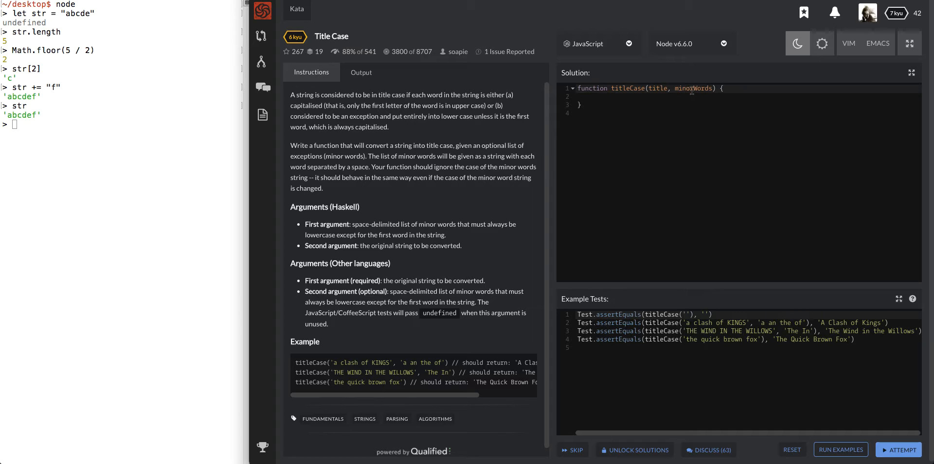
double_click(693, 88)
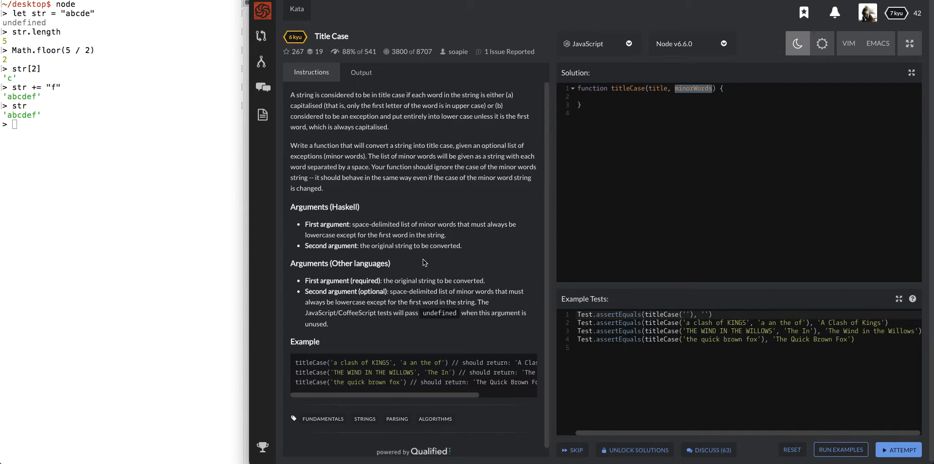
mouse_move(360, 225)
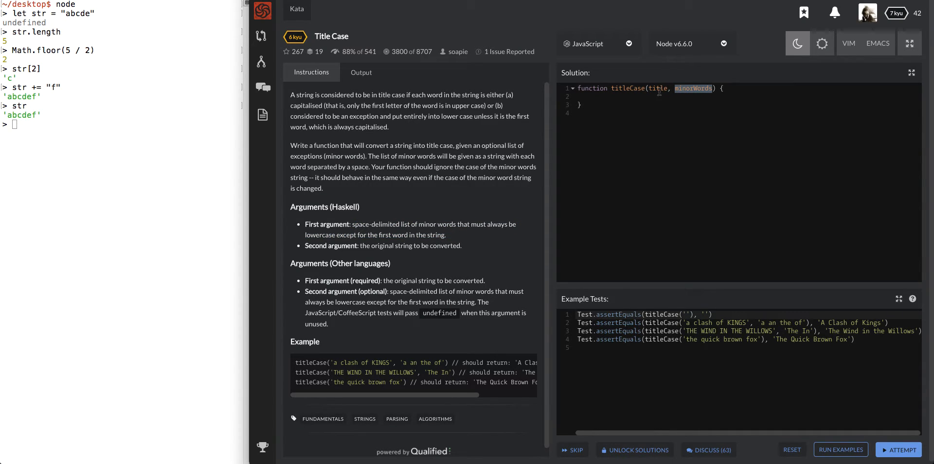
click(658, 88)
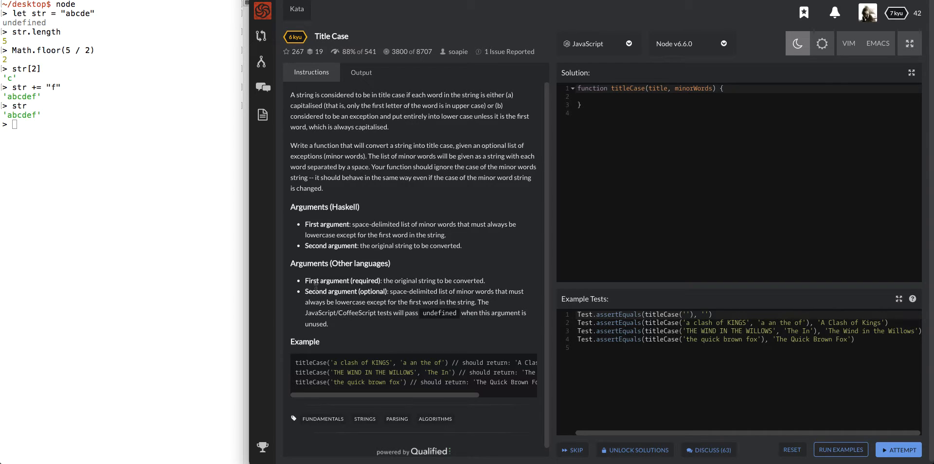
mouse_move(340, 331)
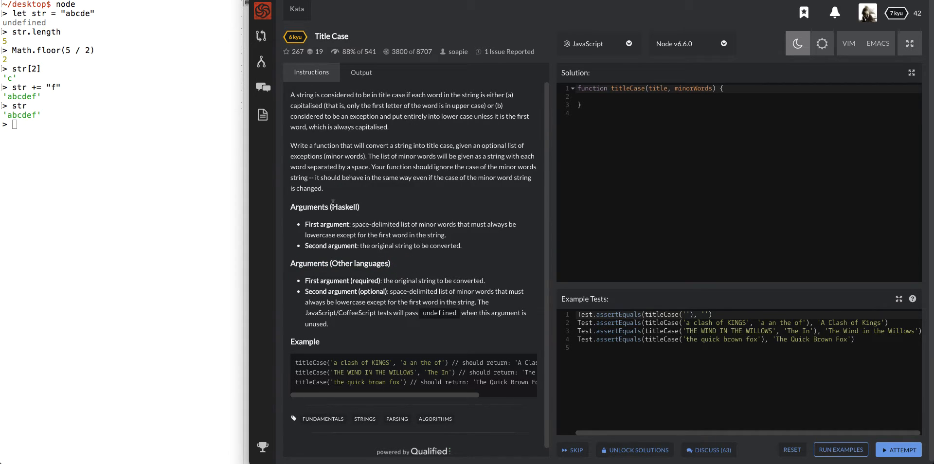
drag(290, 207, 461, 234)
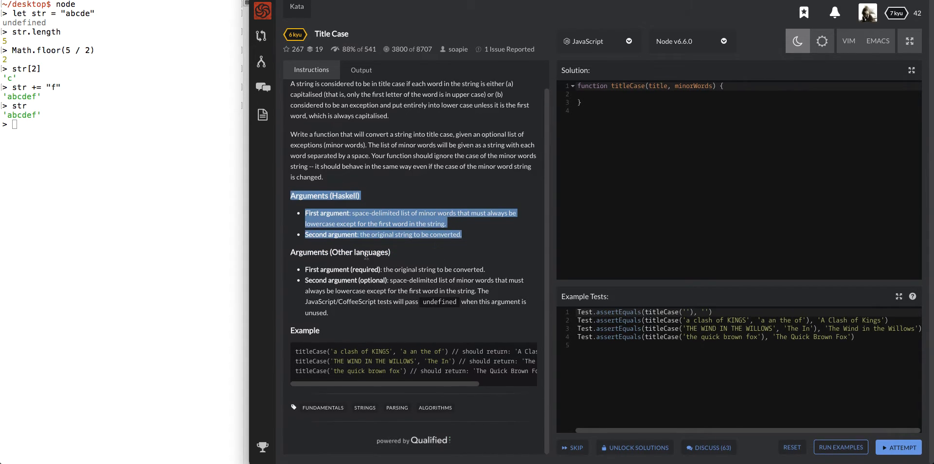
click(388, 270)
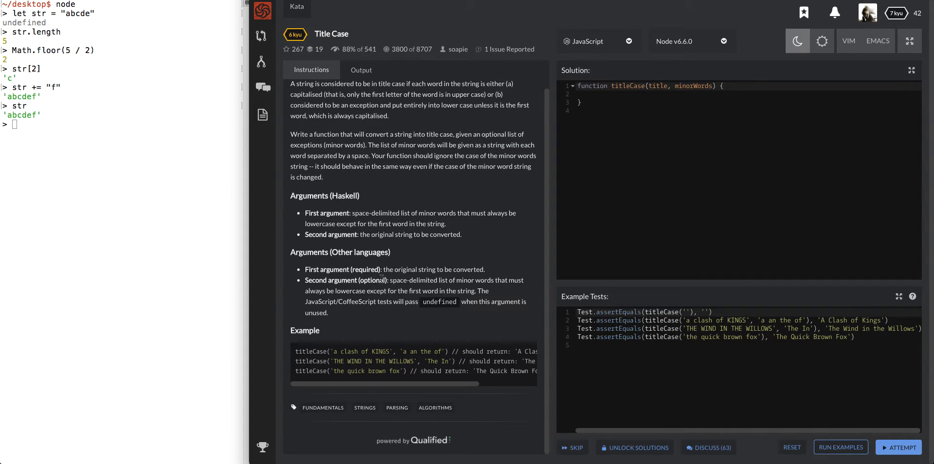
double_click(372, 280)
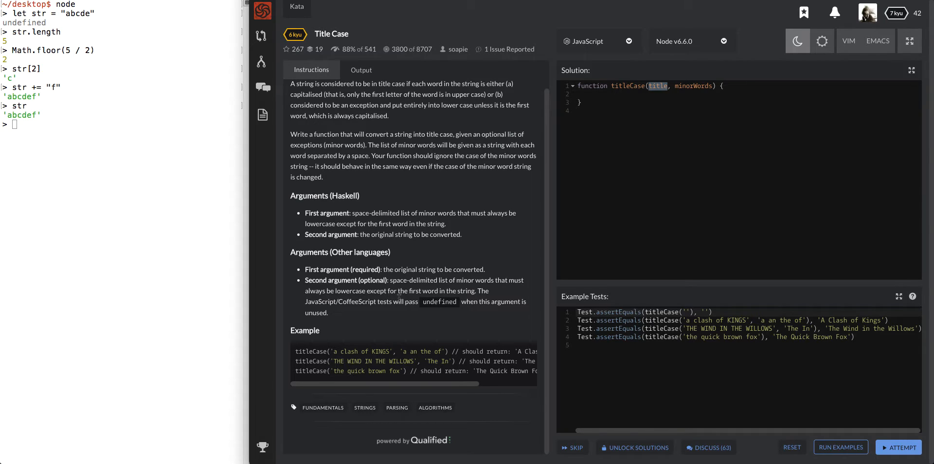
mouse_move(352, 311)
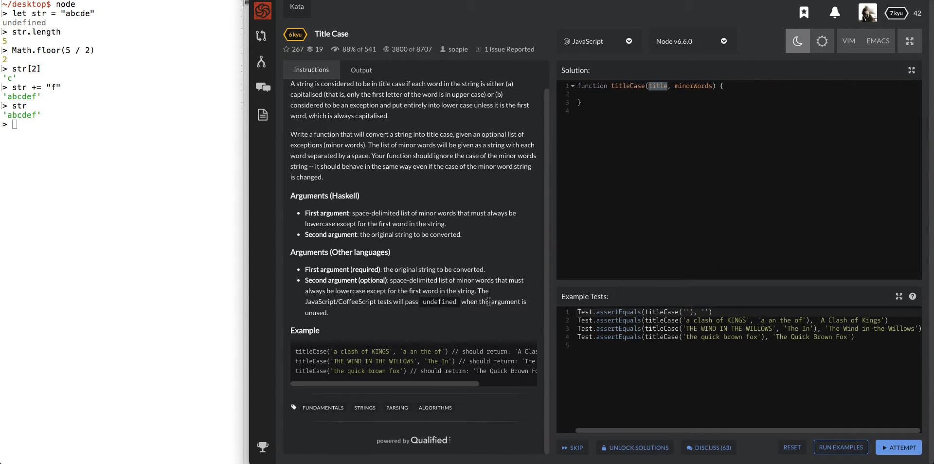
mouse_move(482, 320)
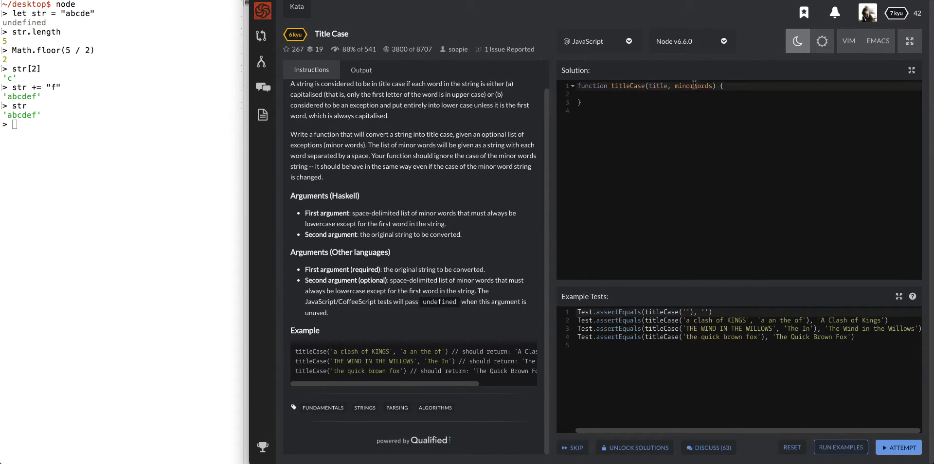
- Highlight the minorWords parameter in the signature and in the second sample test
double_click(693, 85)
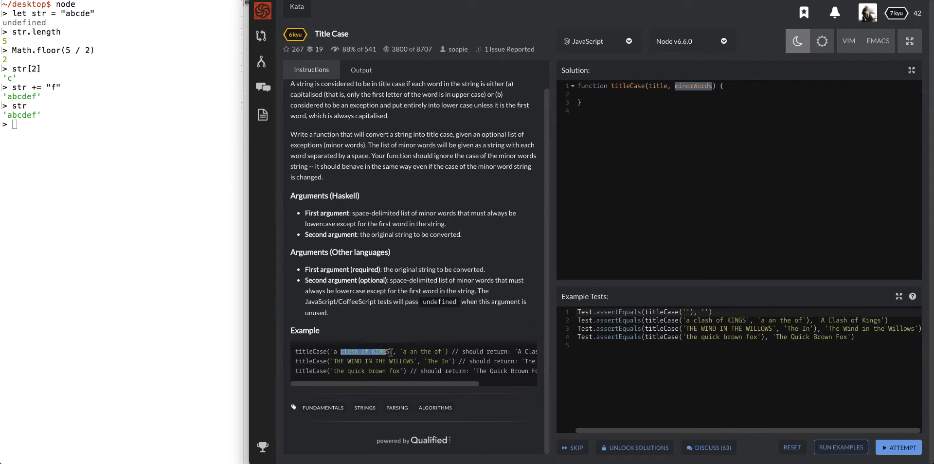
mouse_move(452, 386)
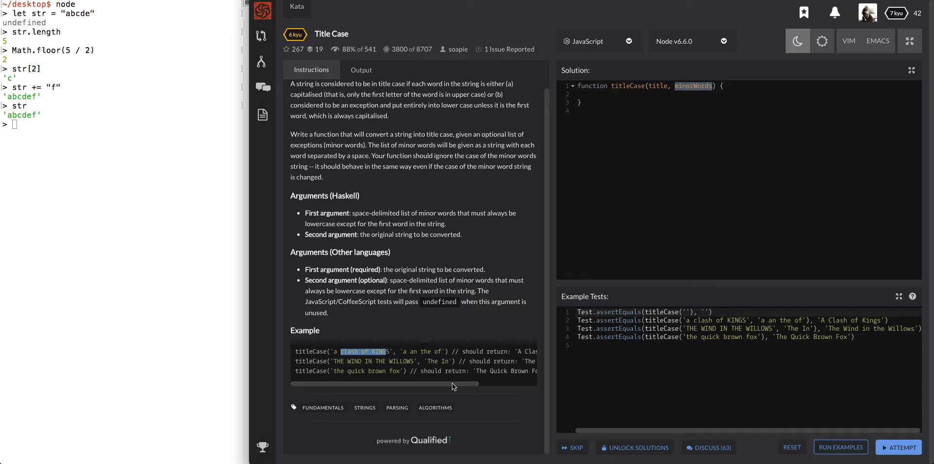
scroll(right, 3)
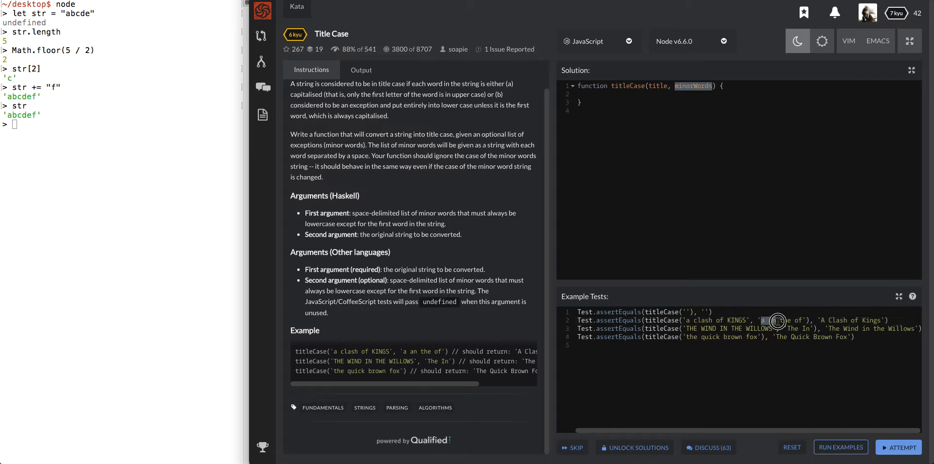
double_click(775, 320)
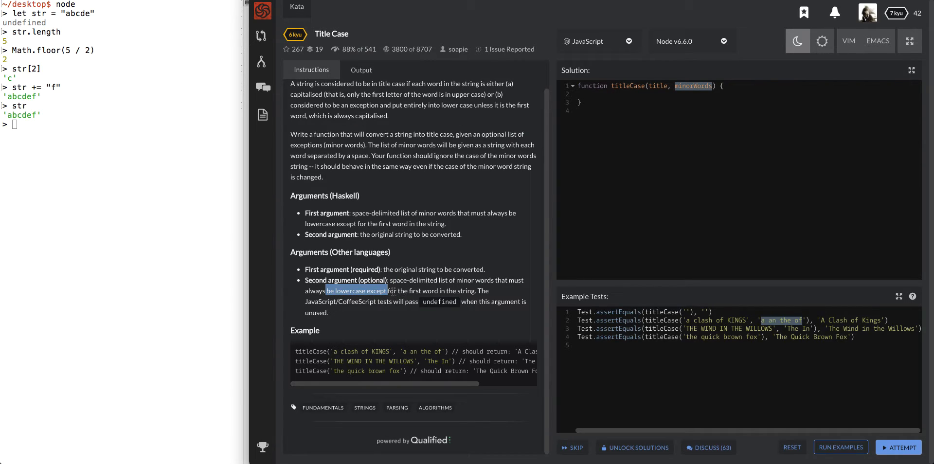
mouse_move(801, 290)
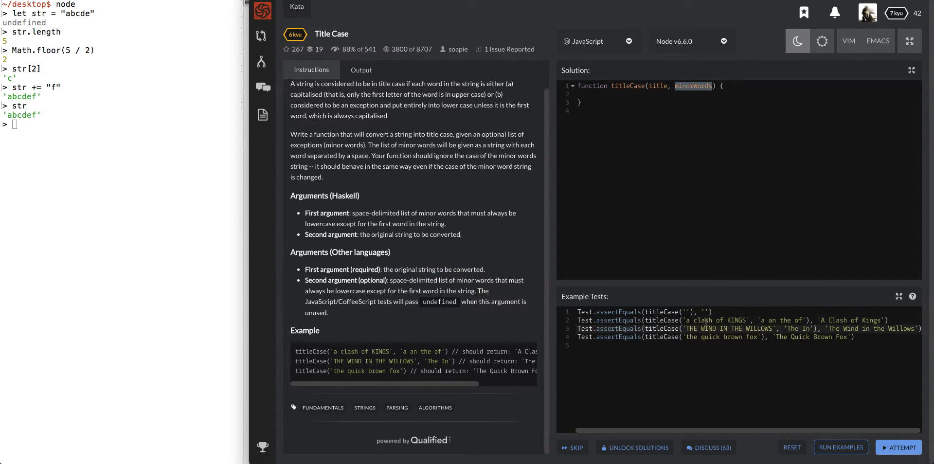
double_click(703, 320)
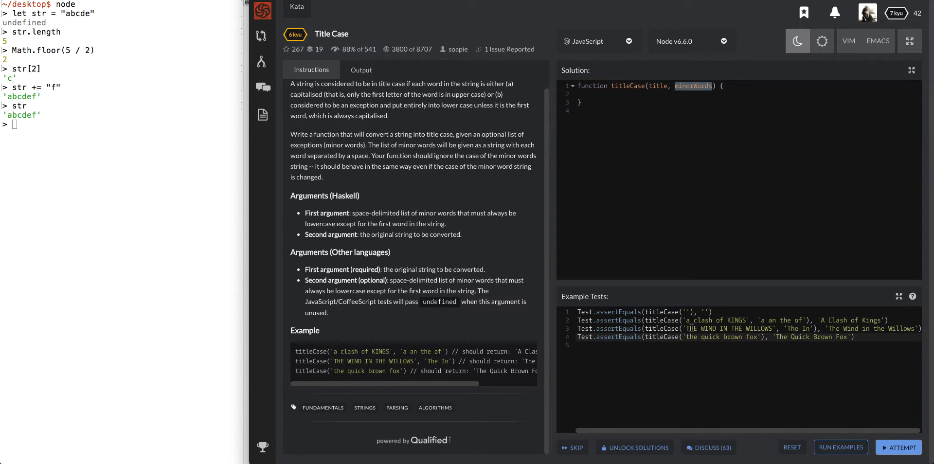
double_click(728, 328)
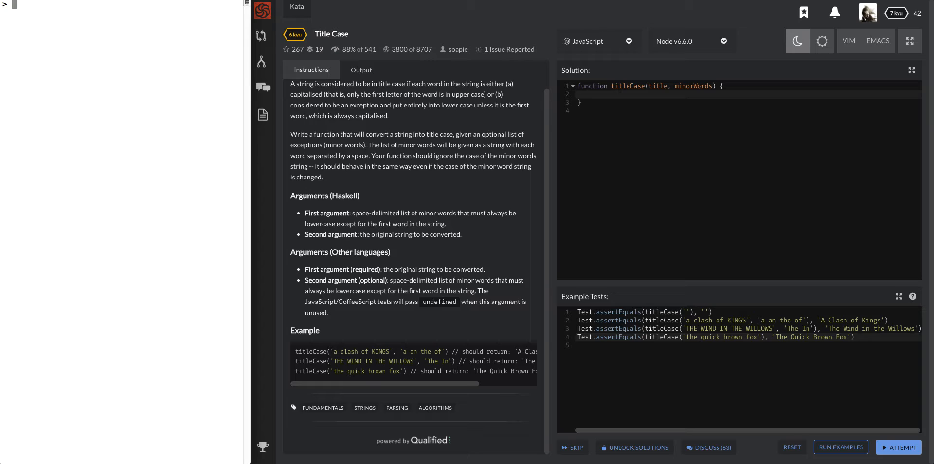
- Run "Tdf Sdf Sdf".toLowerCase() in the Node REPL, getting 'tdf sdf sdf'
text("Tdf)
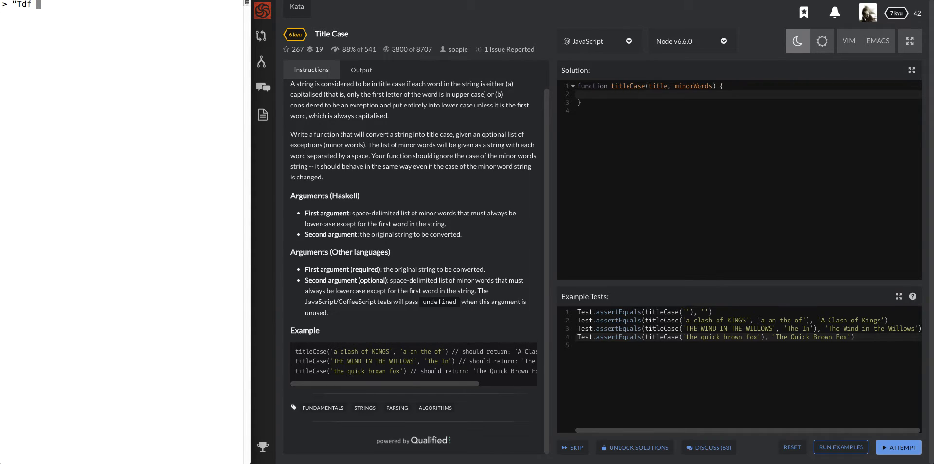
text(Sdf Sdf)
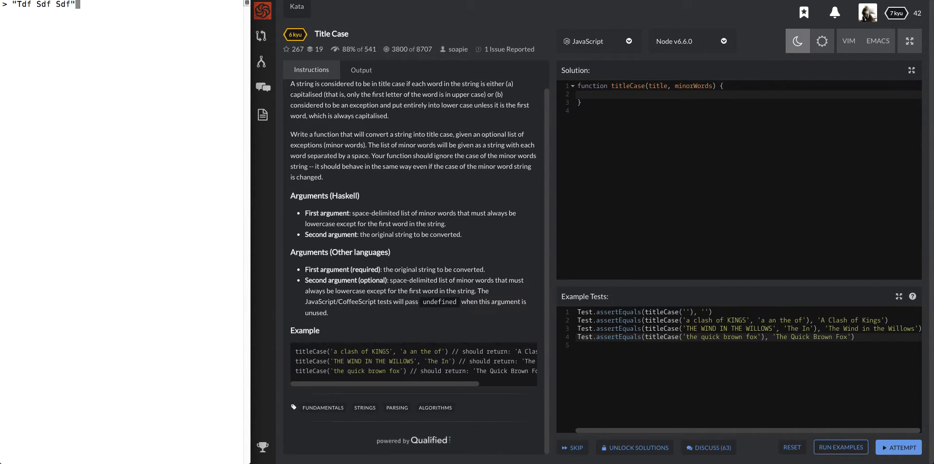
text(.toLower)
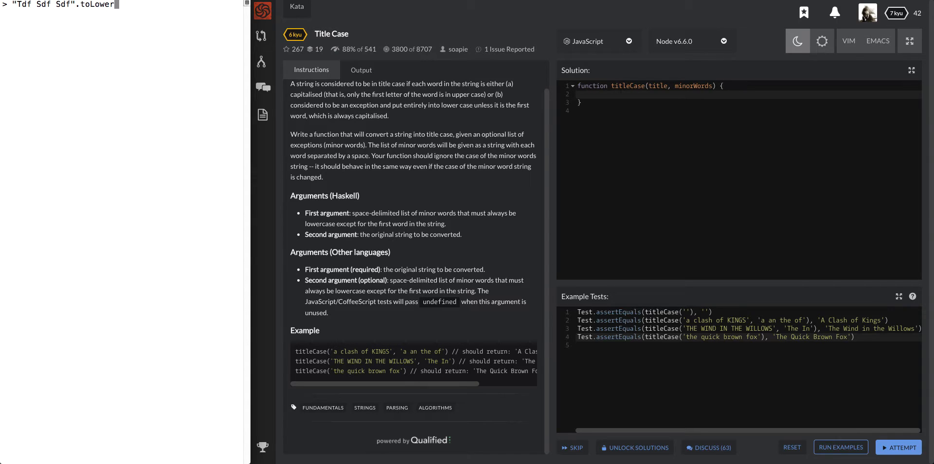
text(Case())
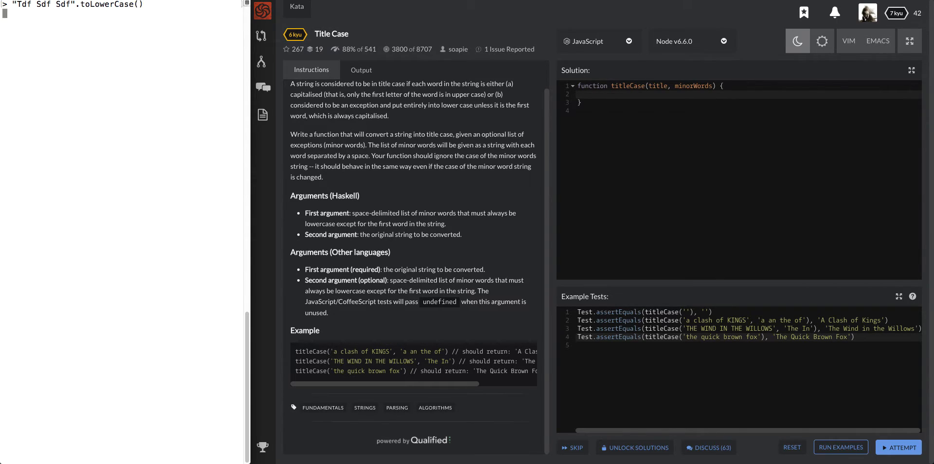
key(Return)
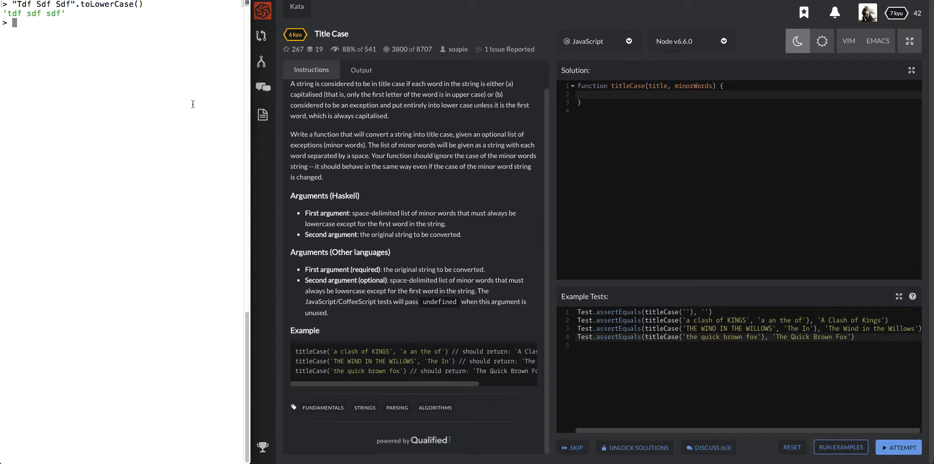
mouse_move(635, 101)
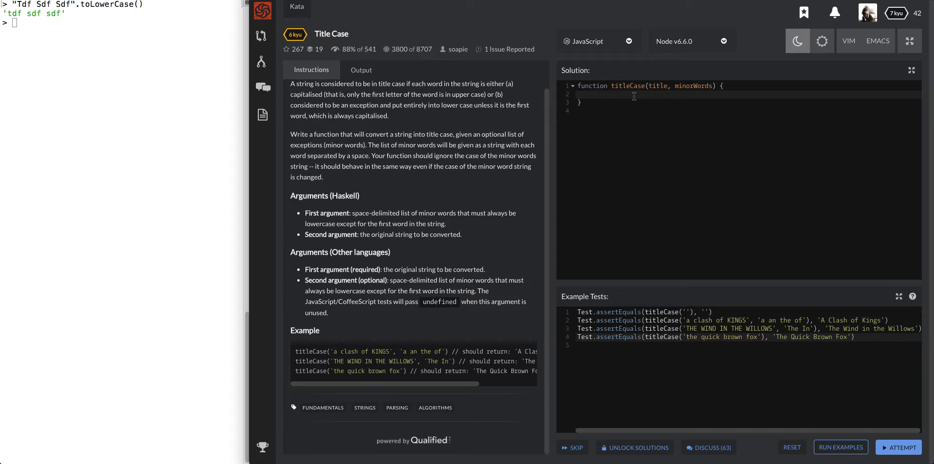
- Write title = title.toLowerCase(); as the first line of titleCase
text(title =)
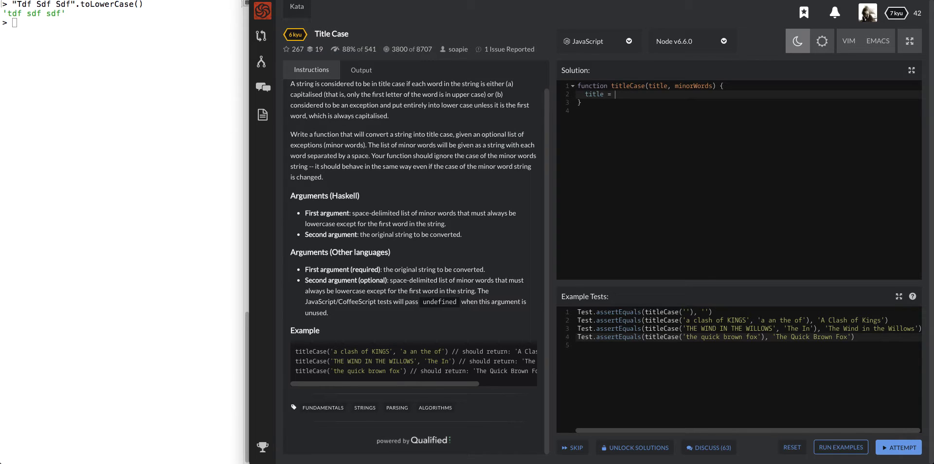
text(title.toLowerCase();)
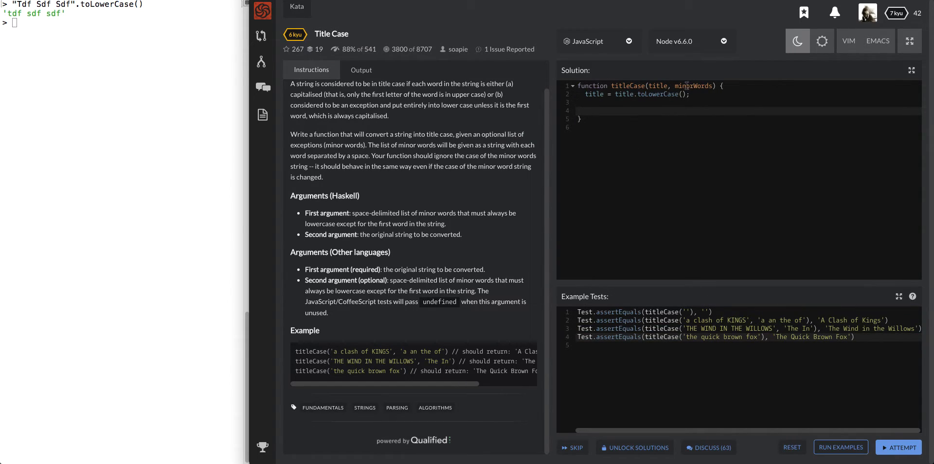
click(586, 102)
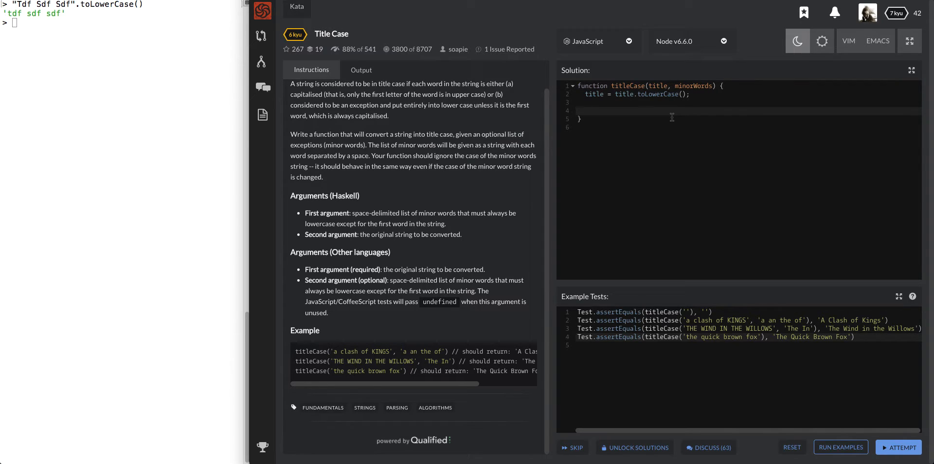
click(586, 112)
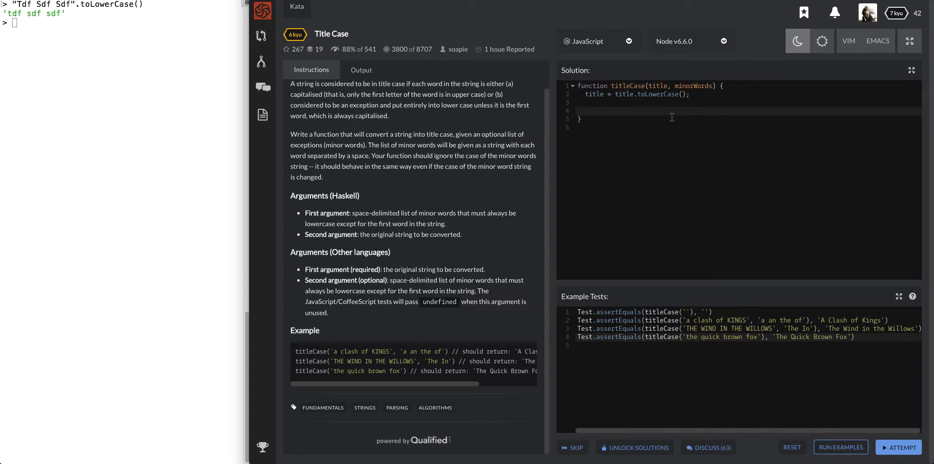
- Add an empty for loop with i from 0 to title.length after the lowercasing line
text(for (lot)
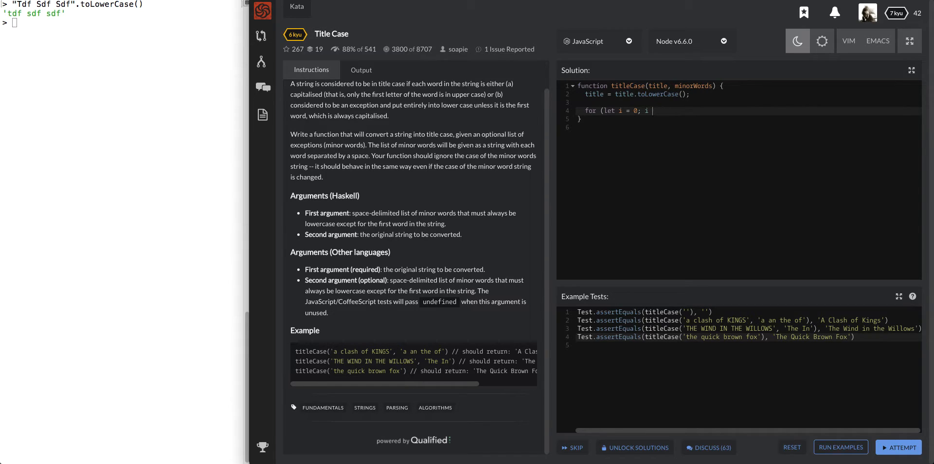
text(< mi)
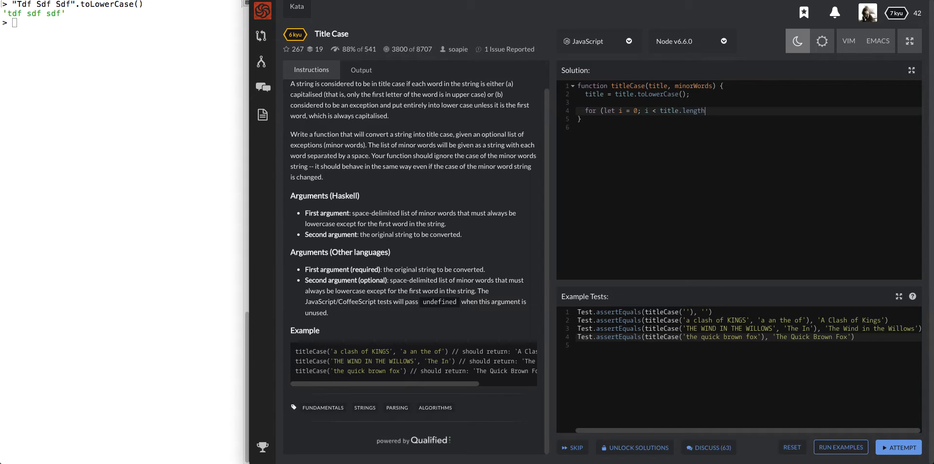
text(; i++){)
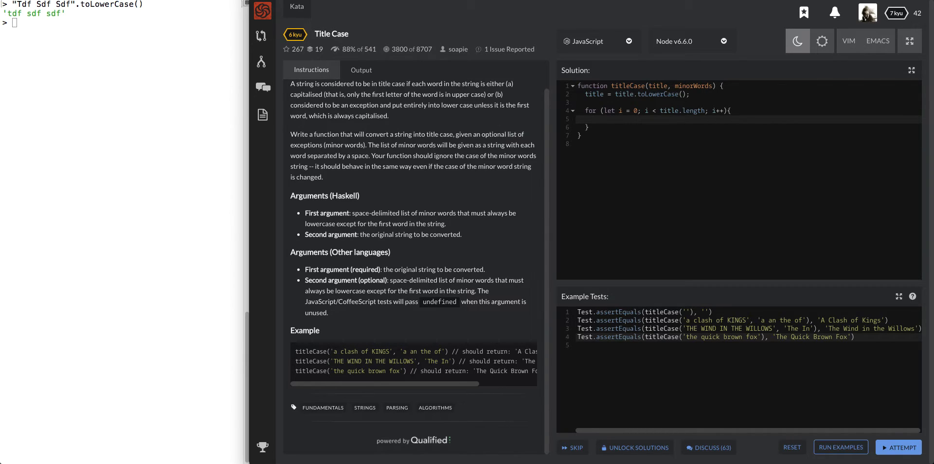
click(593, 120)
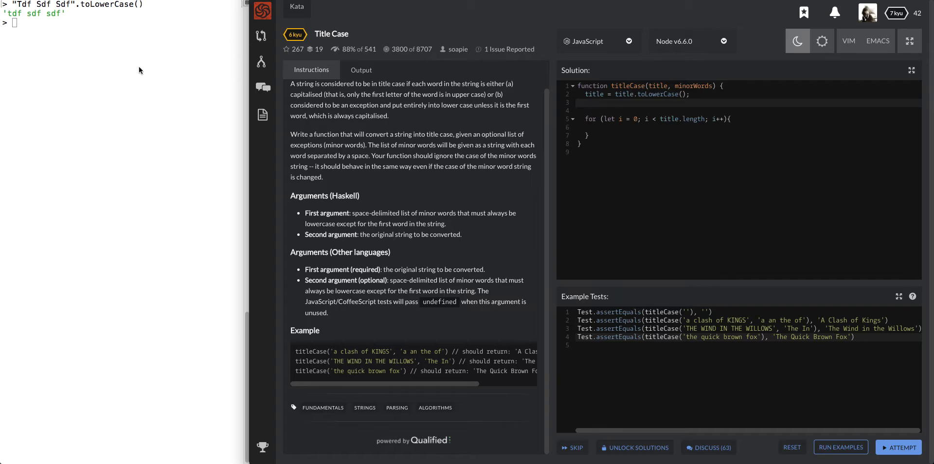
mouse_move(118, 73)
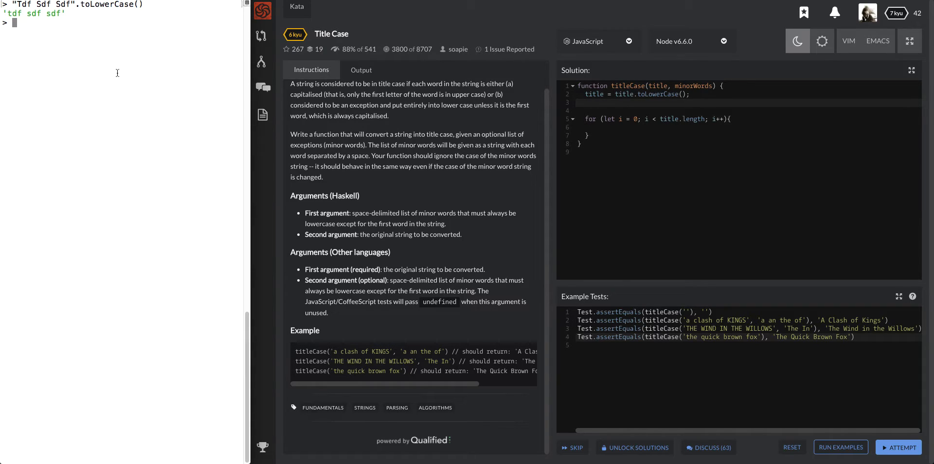
mouse_move(651, 124)
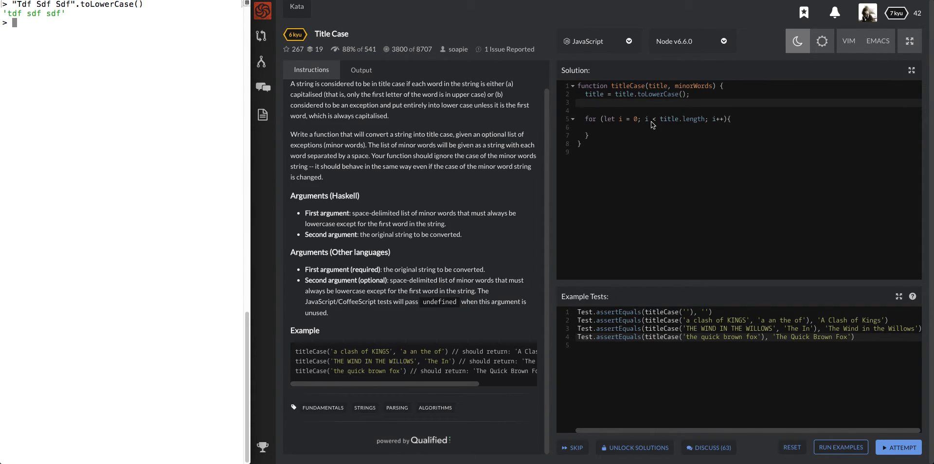
click(584, 104)
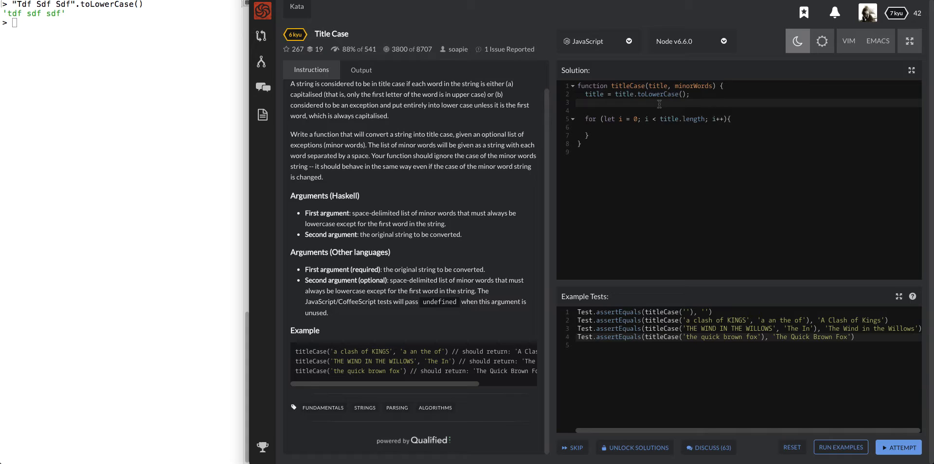
- Split title on spaces into titleArray and return titleArray.join(" ")
text(let titleArray)
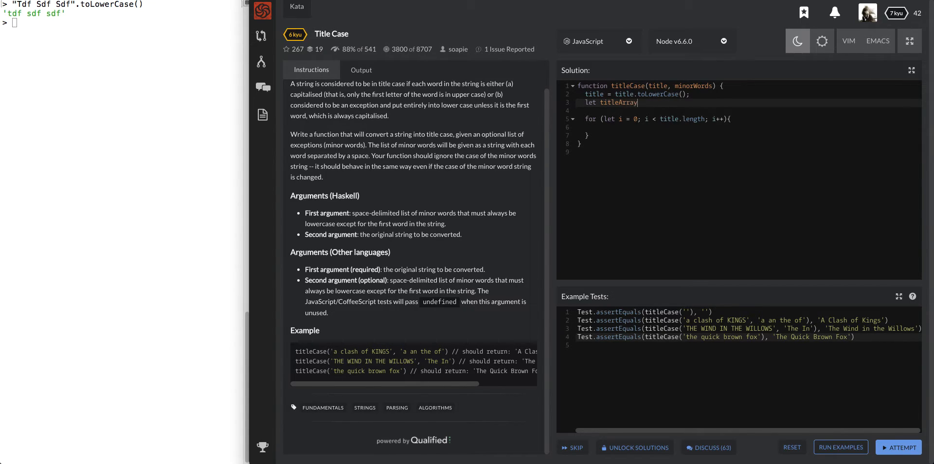
text(= title.split)
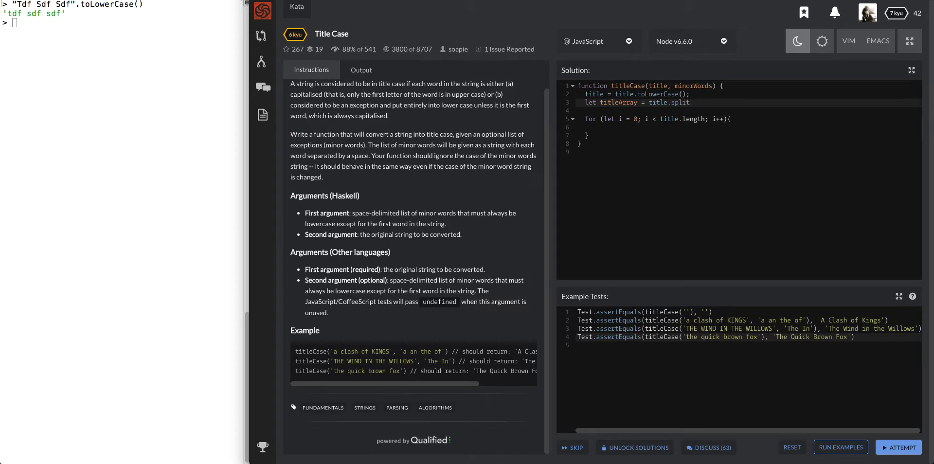
text((" ");)
click(655, 118)
text(Array)
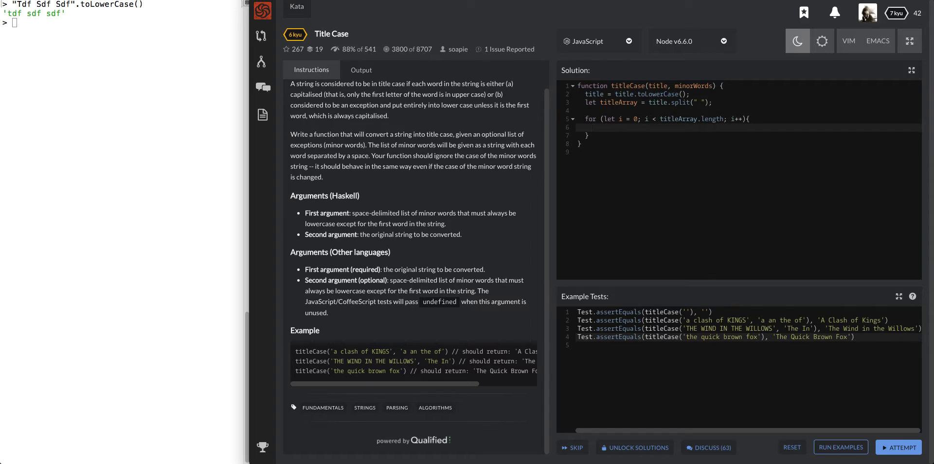
text(return)
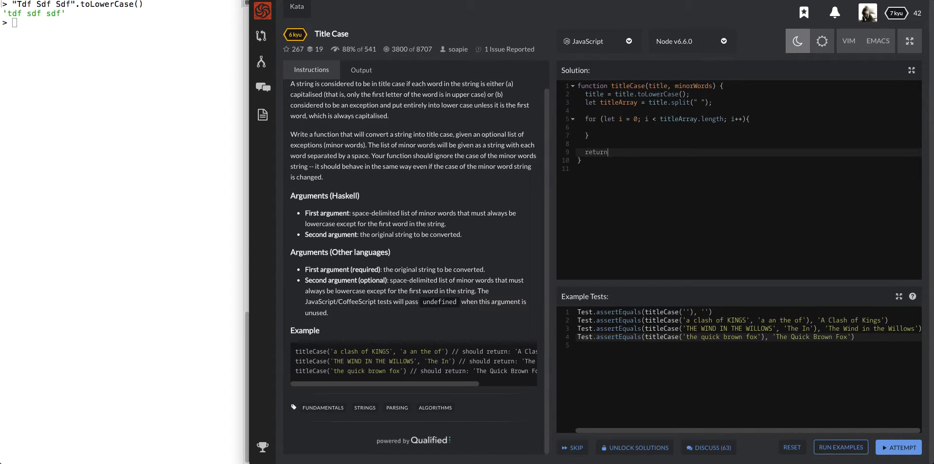
text(titl)
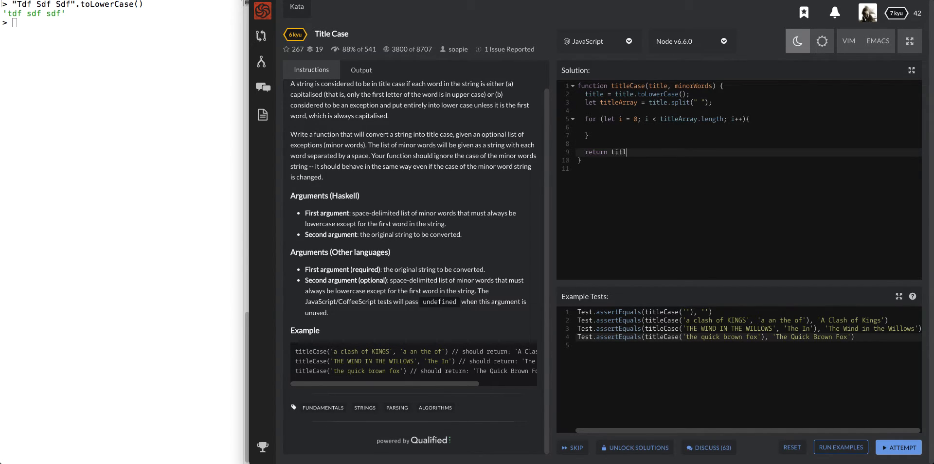
text(eArray.join())
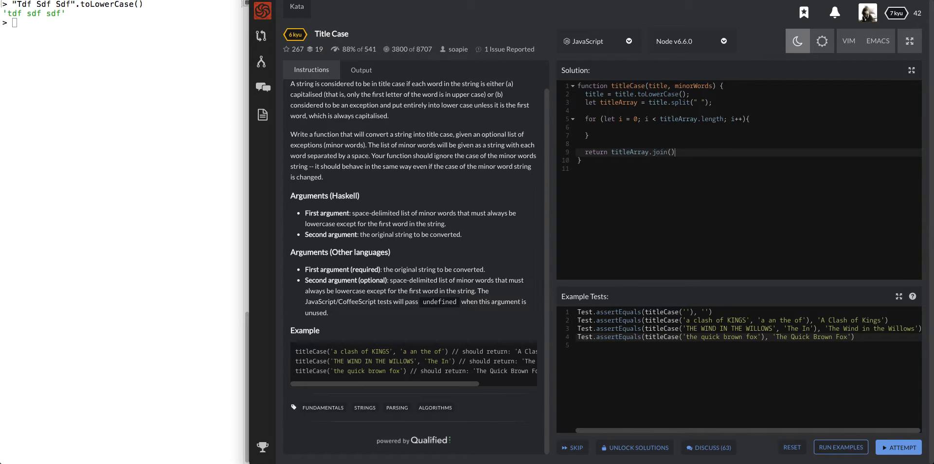
text(" ")
click(122, 22)
text(")
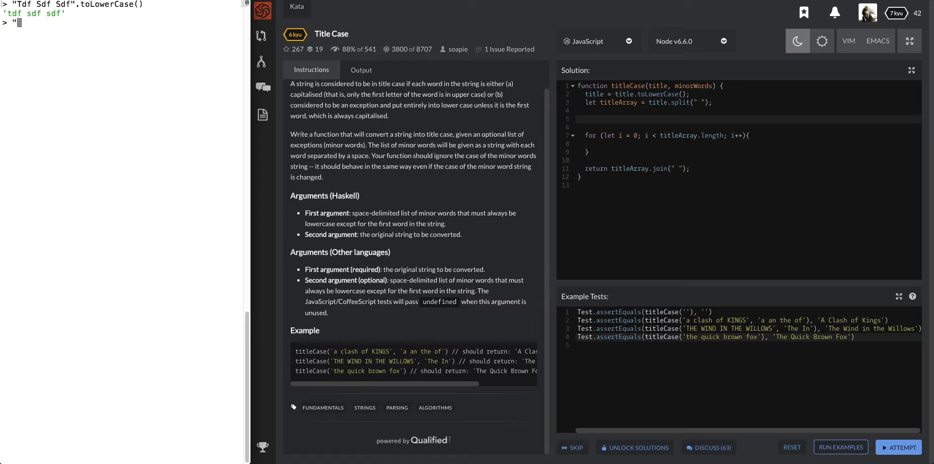
- Try "sdf".capitalize() in the Node REPL, which throws a TypeError
text(sdf".cap)
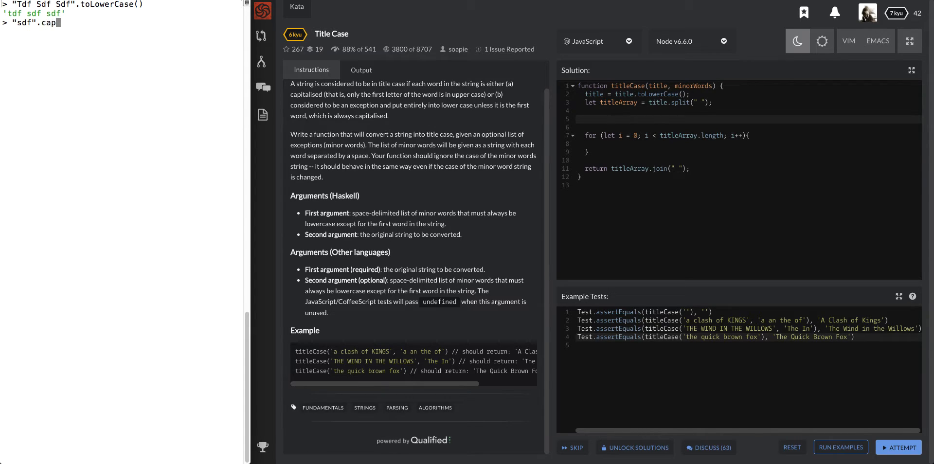
key(Return)
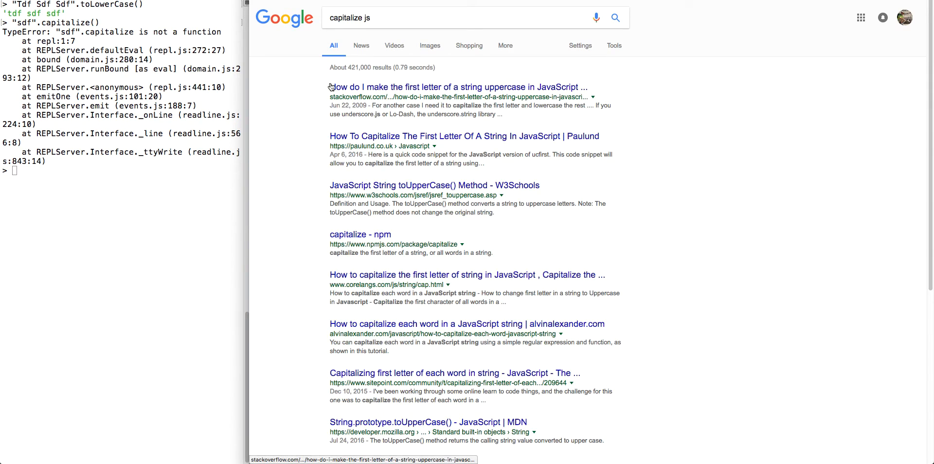
mouse_move(429, 135)
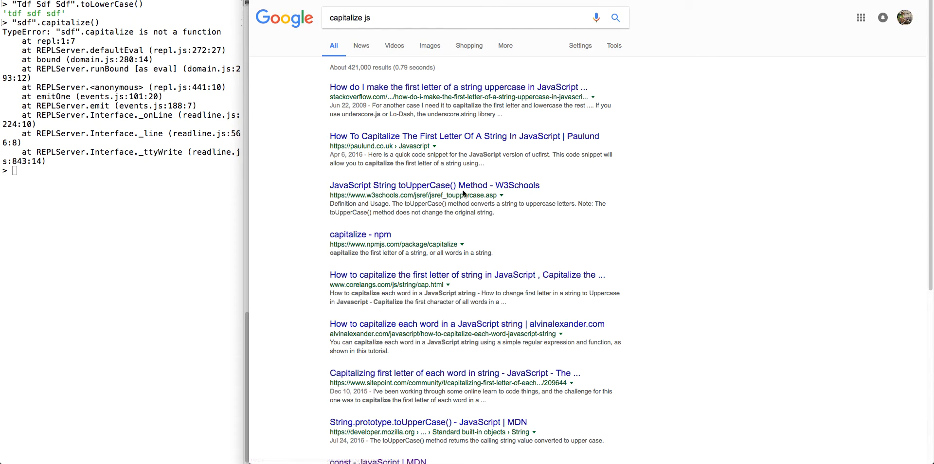
mouse_move(475, 362)
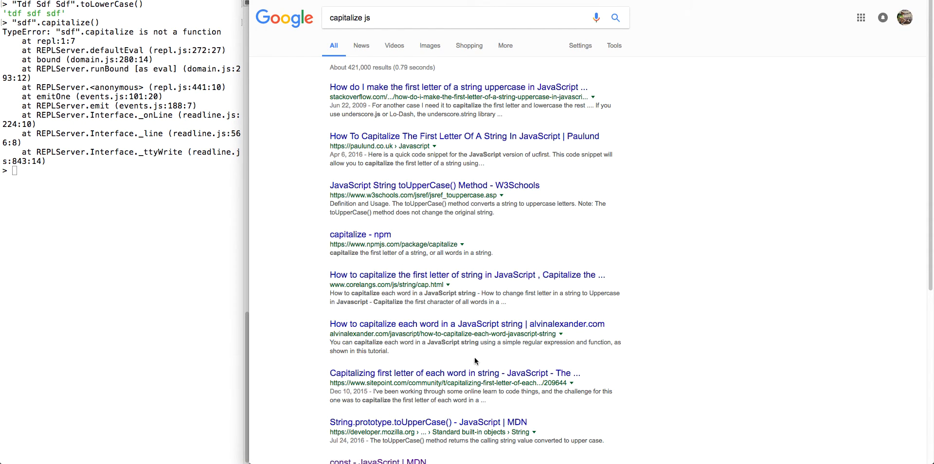
mouse_move(315, 193)
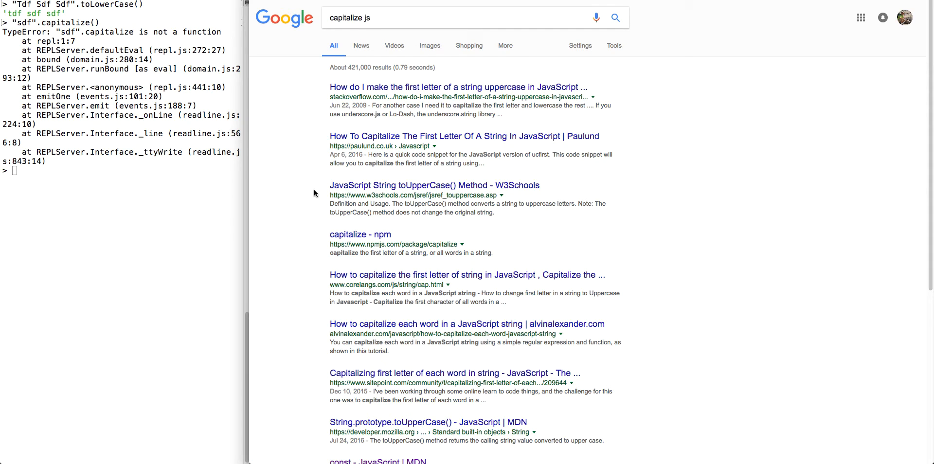
mouse_move(553, 285)
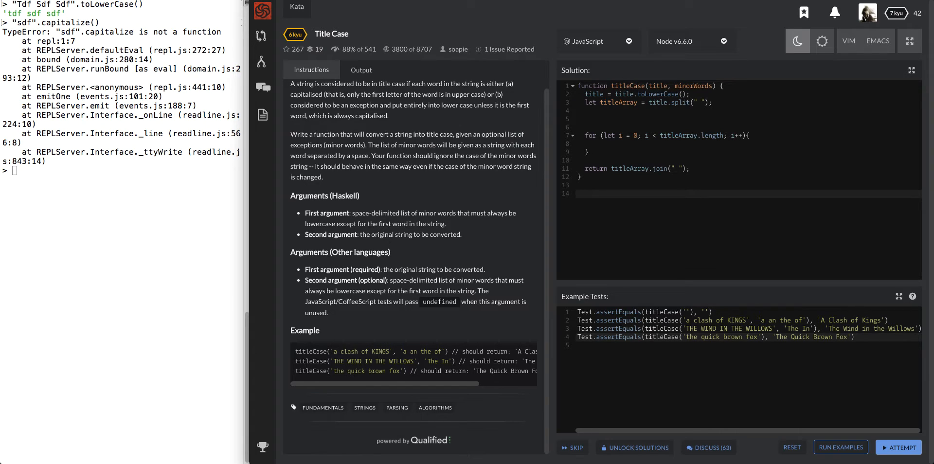
- Declare the helper let capitalize = (str) => {} below titleCase
text(let)
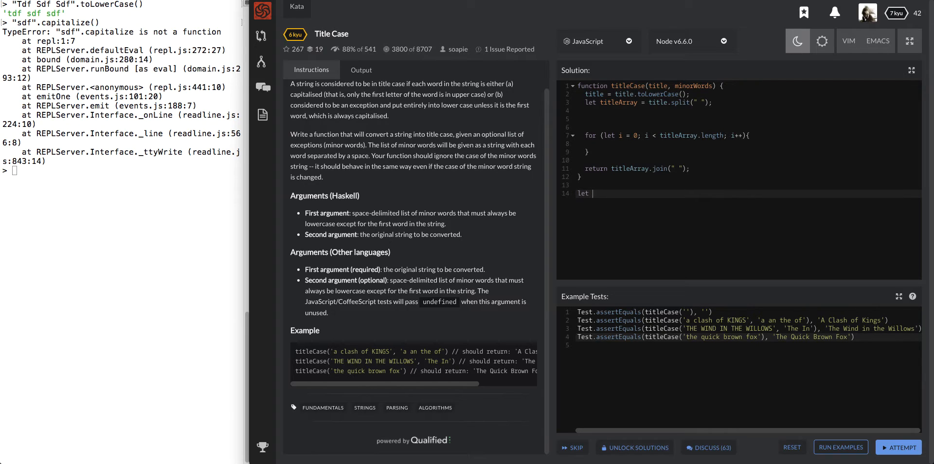
text(capitaliz)
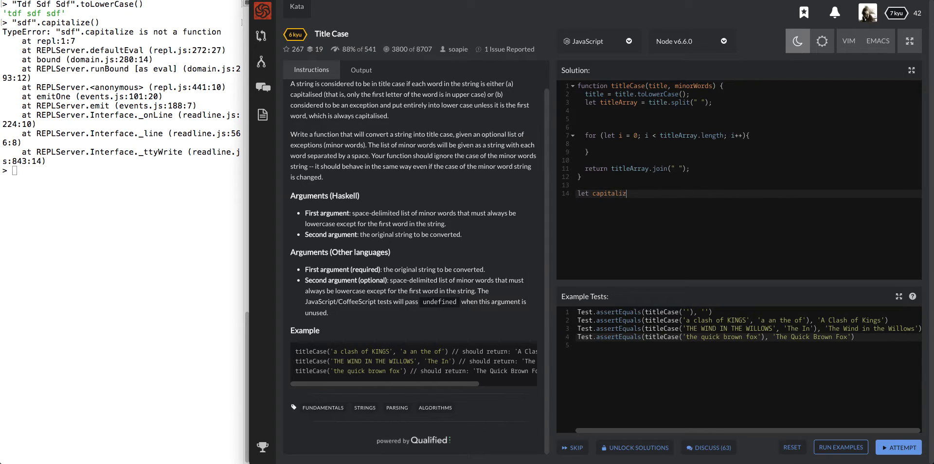
text((str)
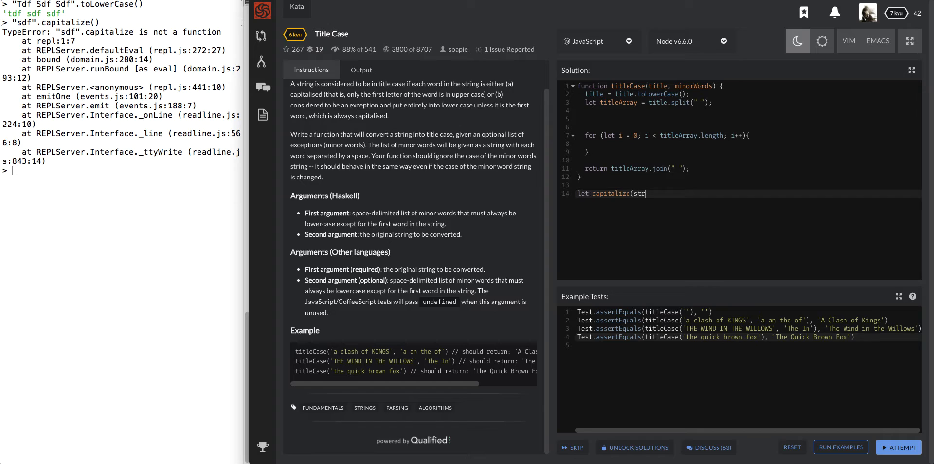
text())
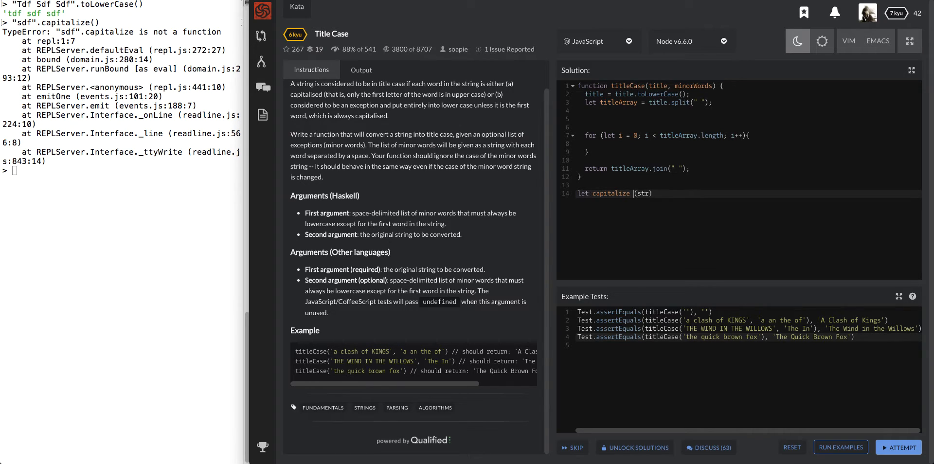
text(= (str) => {)
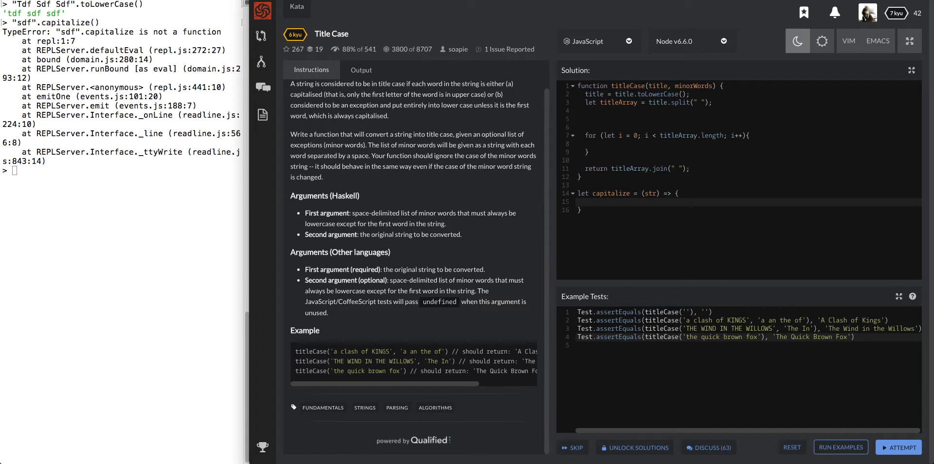
click(585, 201)
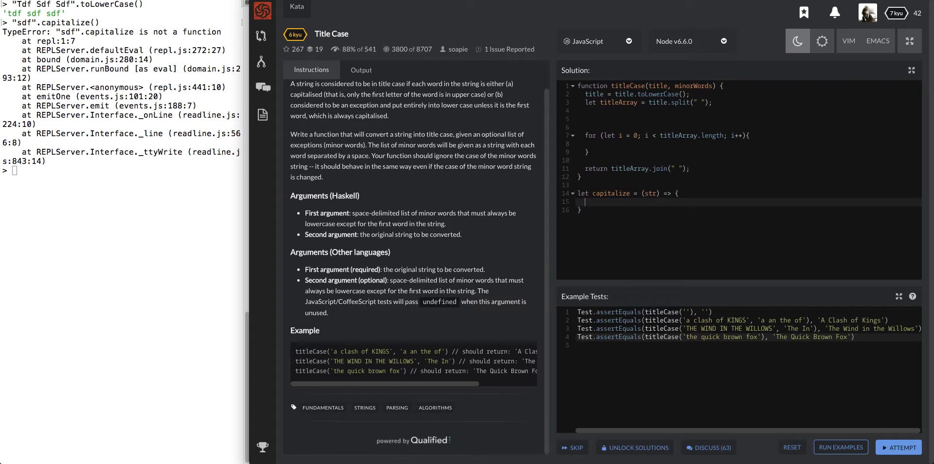
- Return str[0].toUpperCase() + str.slice(1) and test it in the REPL, getting 'Sdf'
text(return)
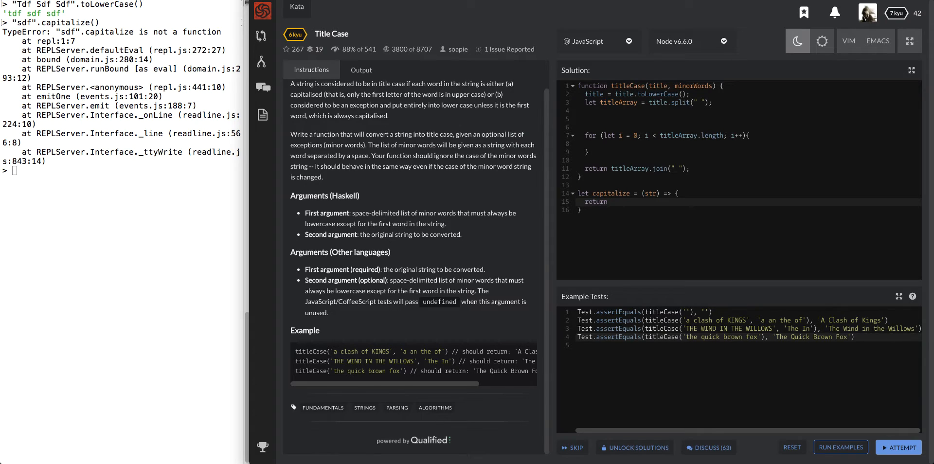
click(611, 202)
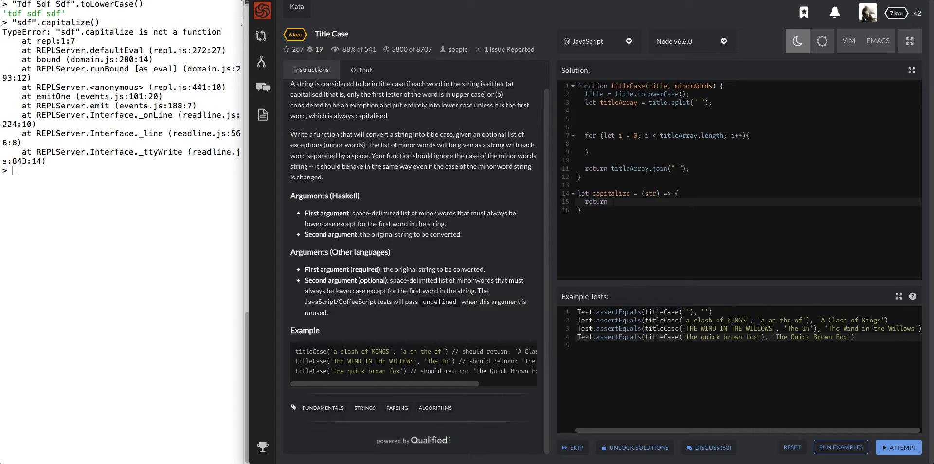
text(str[)
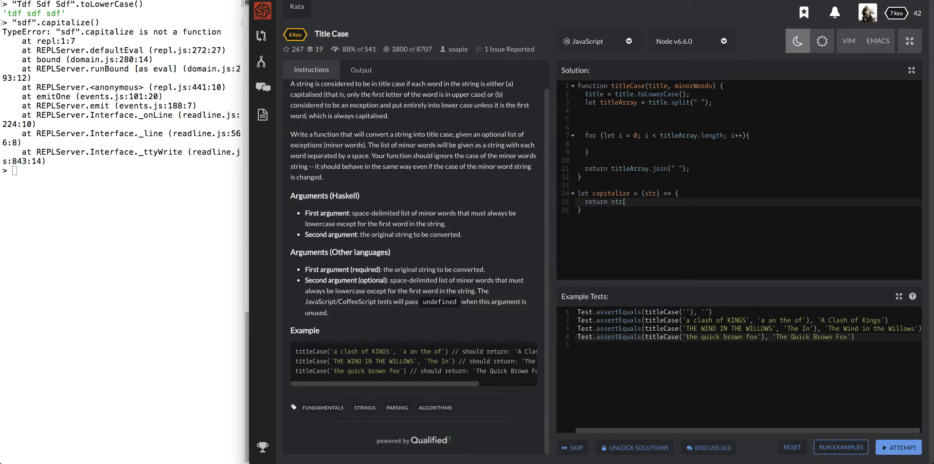
text(0].toUpperCase() +)
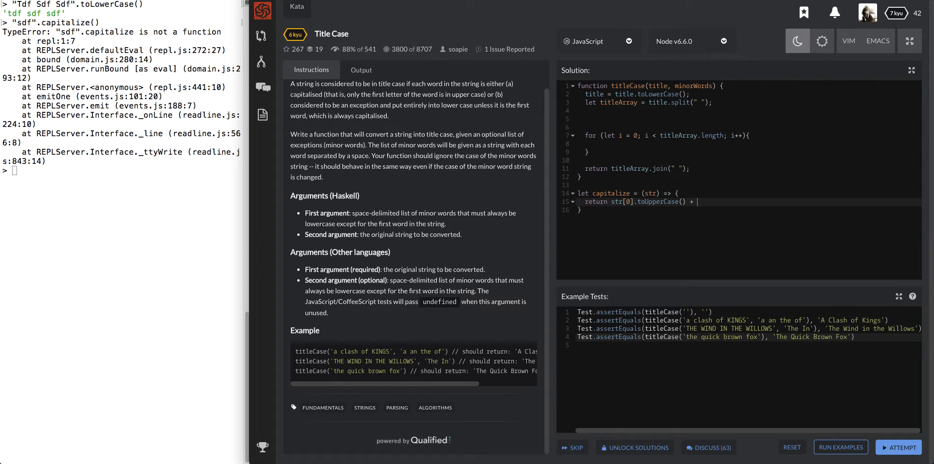
text(str.)
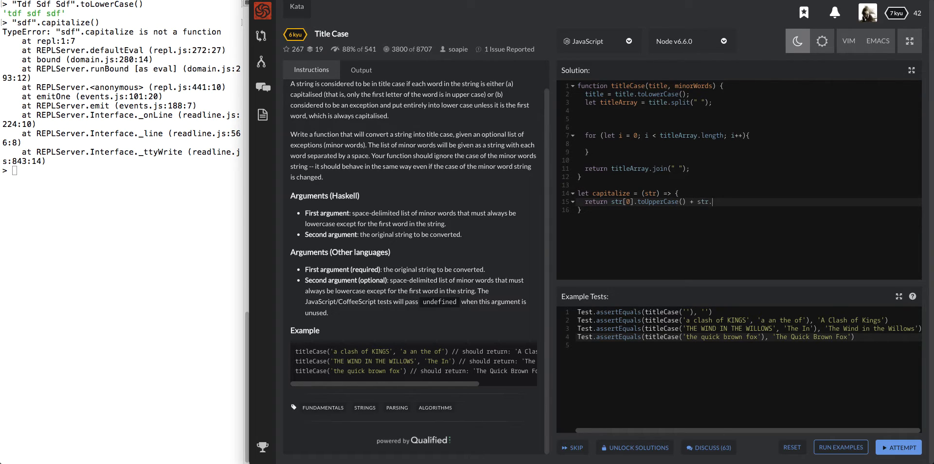
text(.slice()
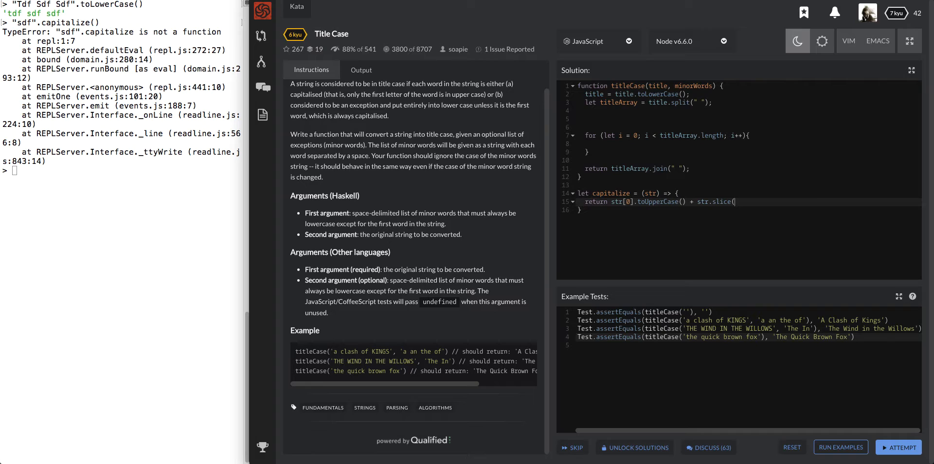
text(1);)
click(122, 170)
text(capital)
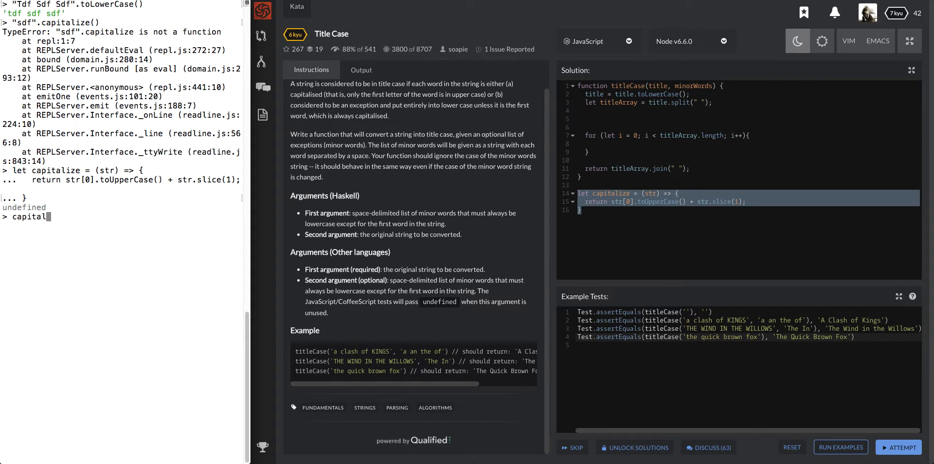
key(Return)
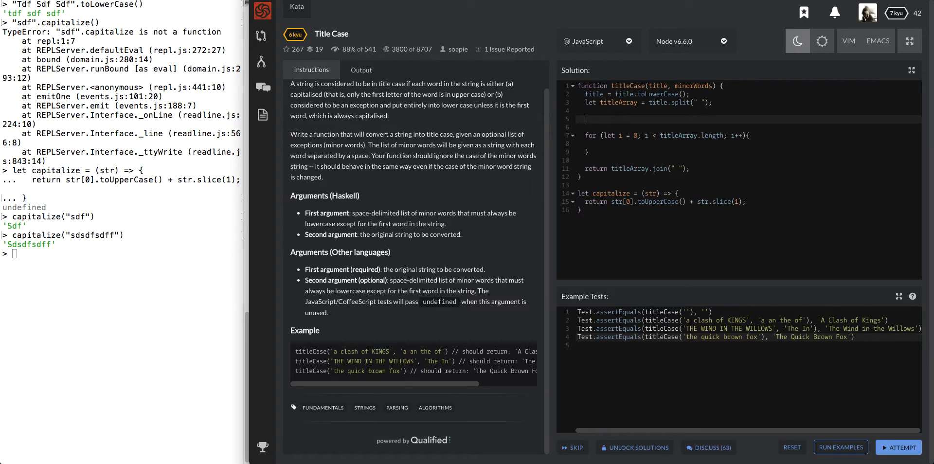
- Add titleArray[0] = capitalize(titleArray[0]); before the loop, starting the loop at i = 1
text(titleArra)
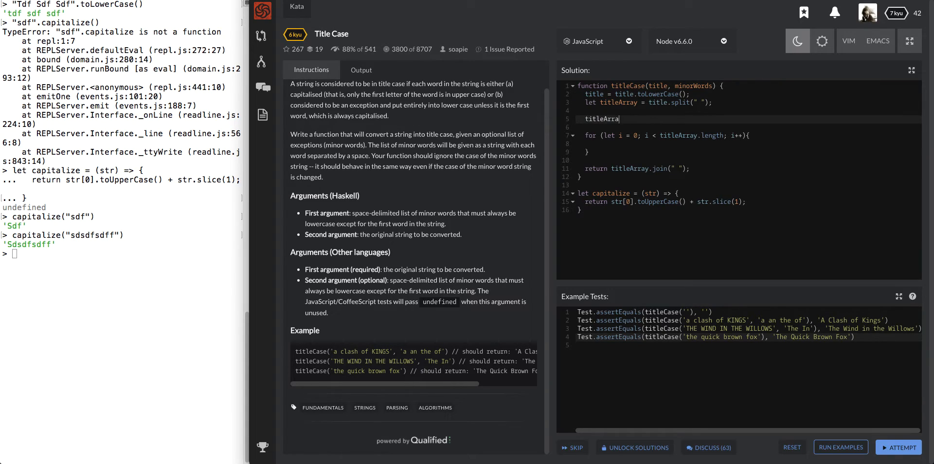
text(y[0])
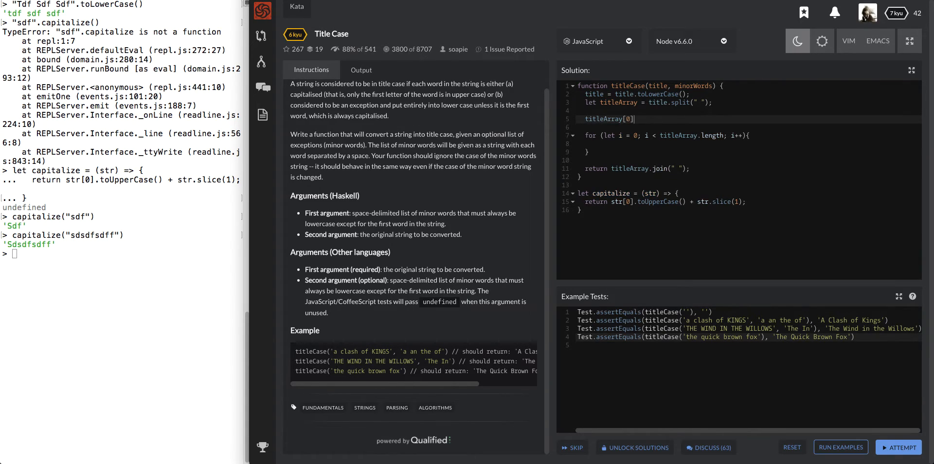
text(= capitalize(titleArray[)
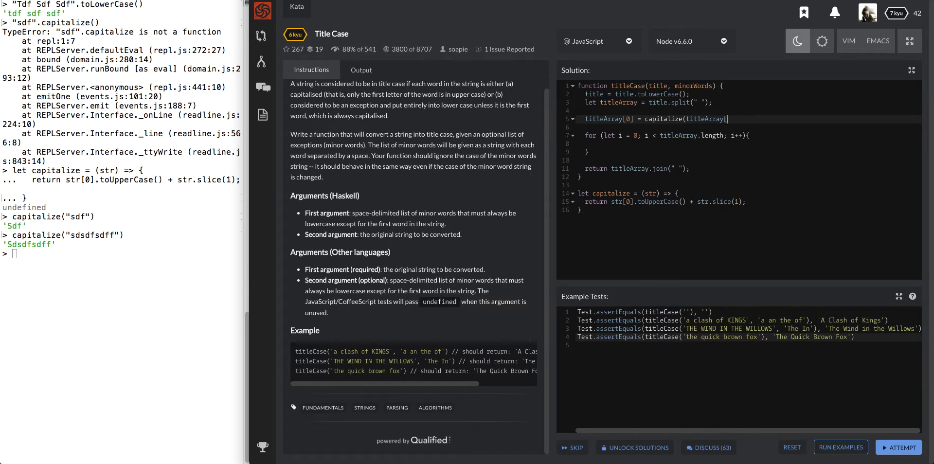
text(0]);)
text(let)
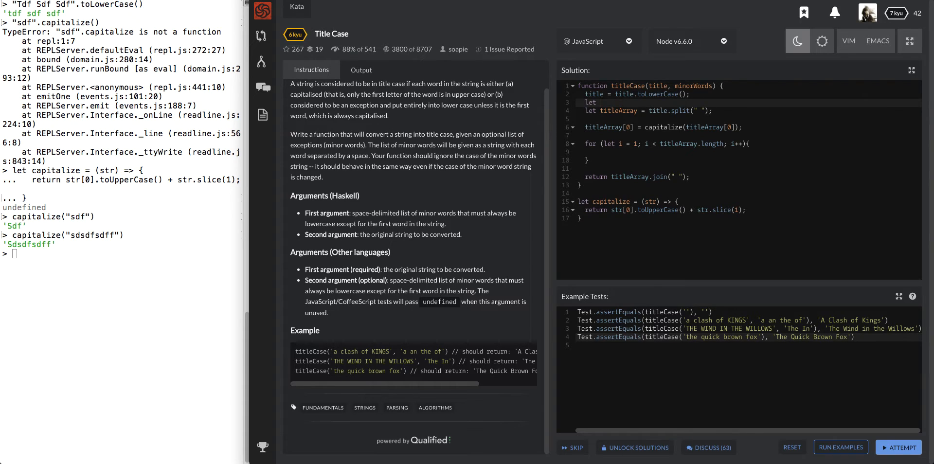
- Add let minorArray = minorWords.toLowerCase().split(" "); above the titleArray line
text(min)
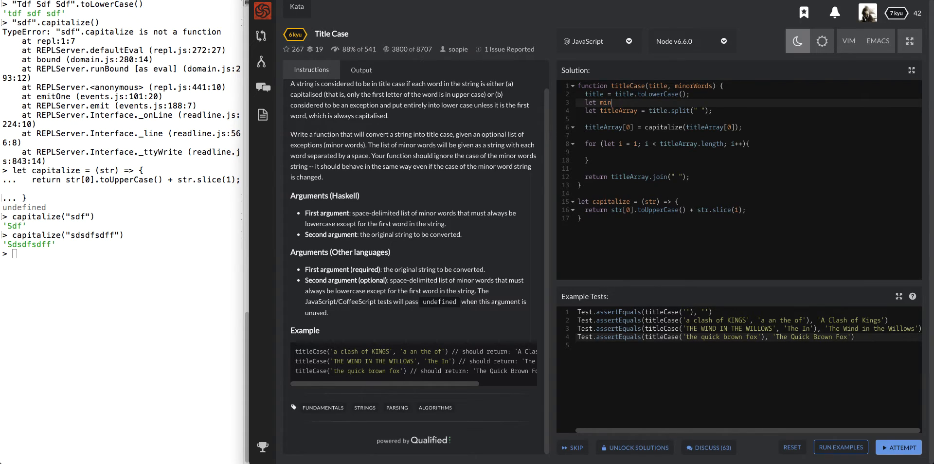
text(norArray = minorWords.toLowerCase().split(" ");)
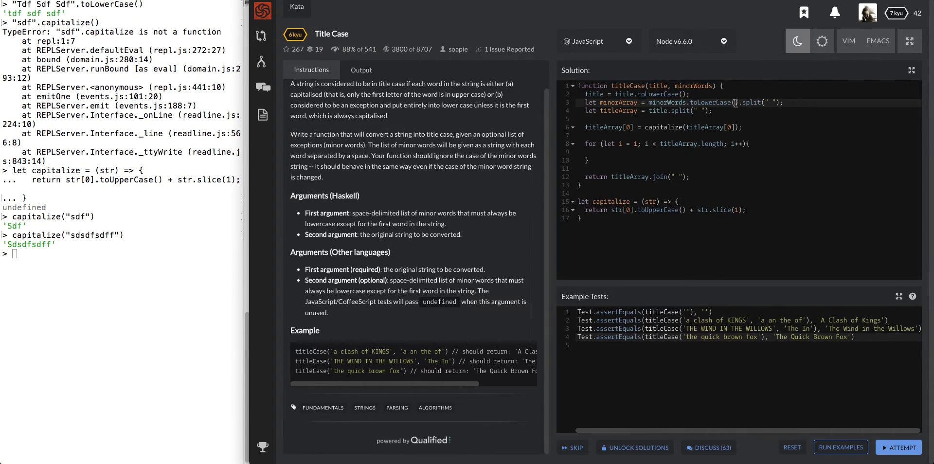
mouse_move(718, 102)
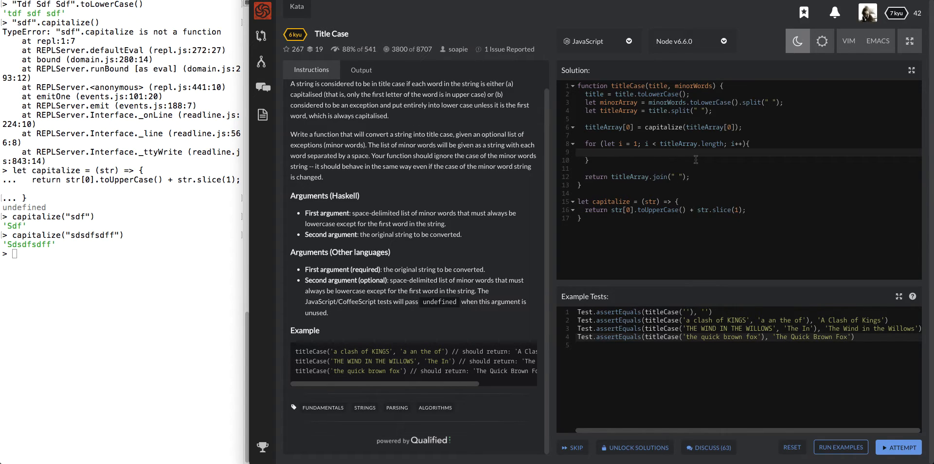
- Capitalize titleArray[i] when minorArray.indexOf(titleArray[i]) === -1, and remove the title-lowercasing line
text(if ()
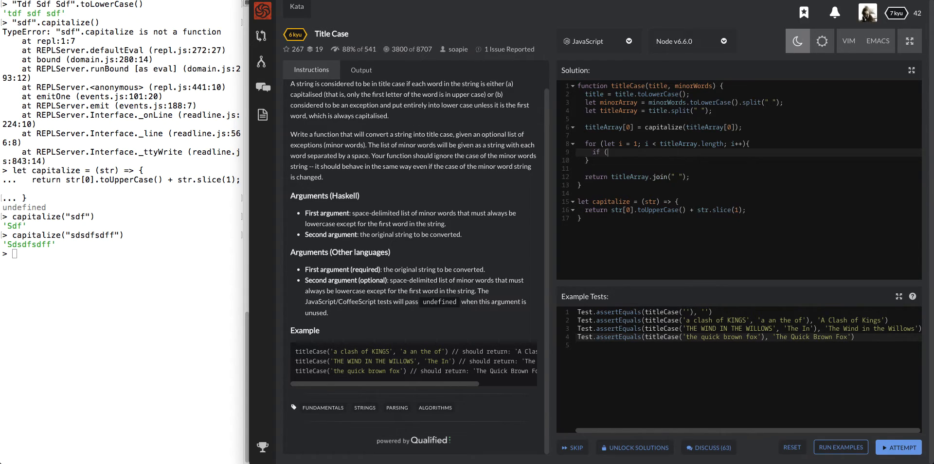
text(minorArray.indexOf()
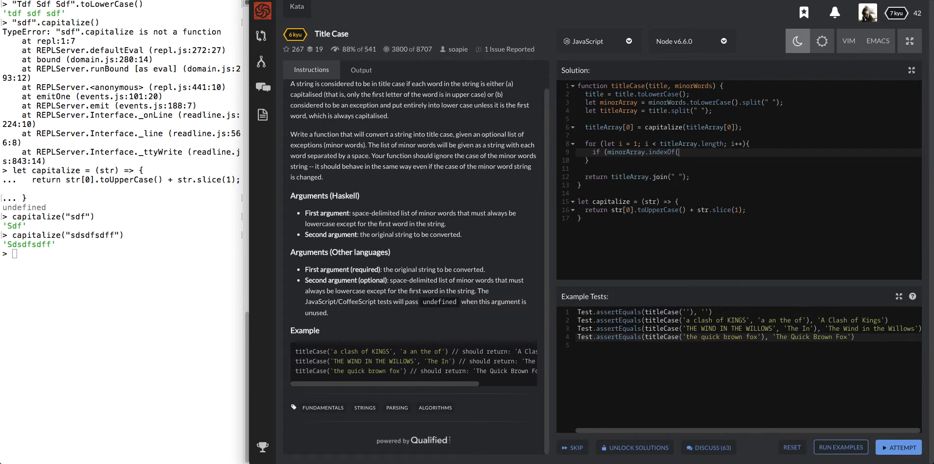
text(titleArray[i])))
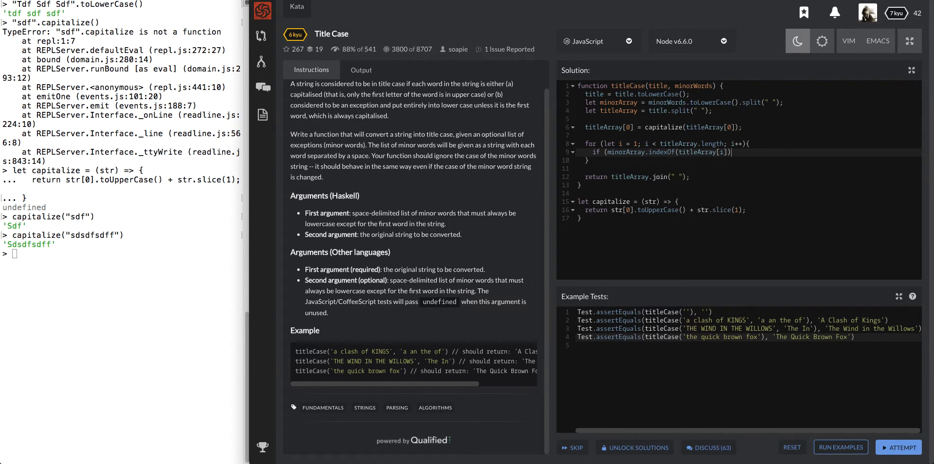
text(=== -1){)
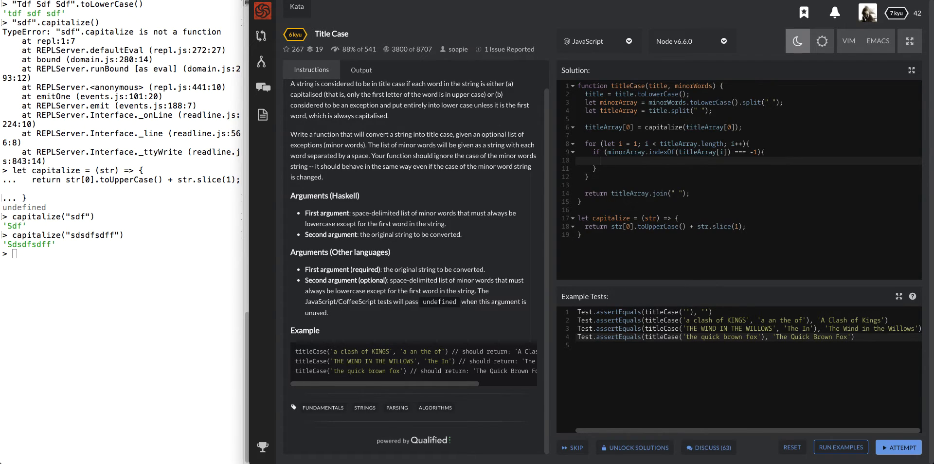
text(titleArray[i] = capitalize(titleArray[i)
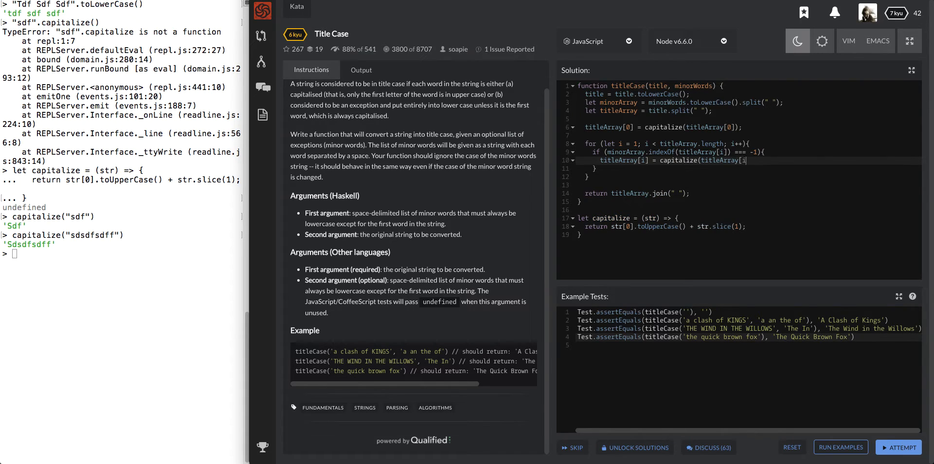
text(]);)
click(646, 111)
text(toLowerCase().)
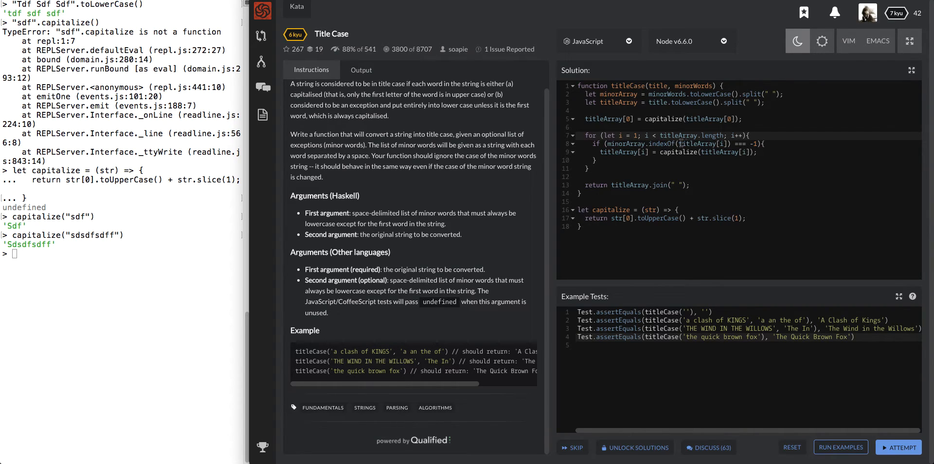
double_click(626, 144)
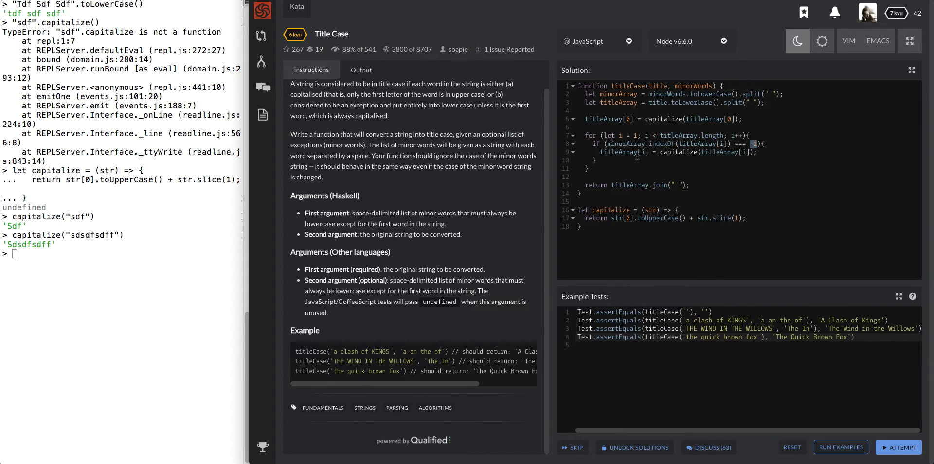
double_click(614, 152)
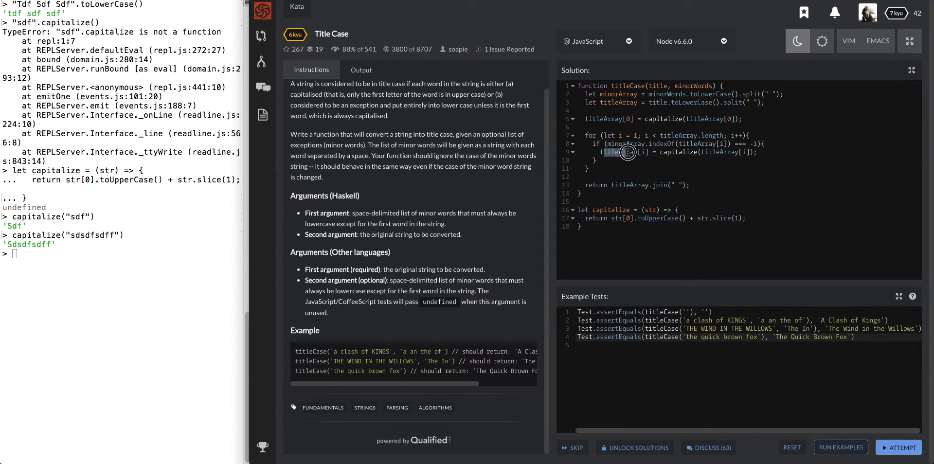
double_click(620, 152)
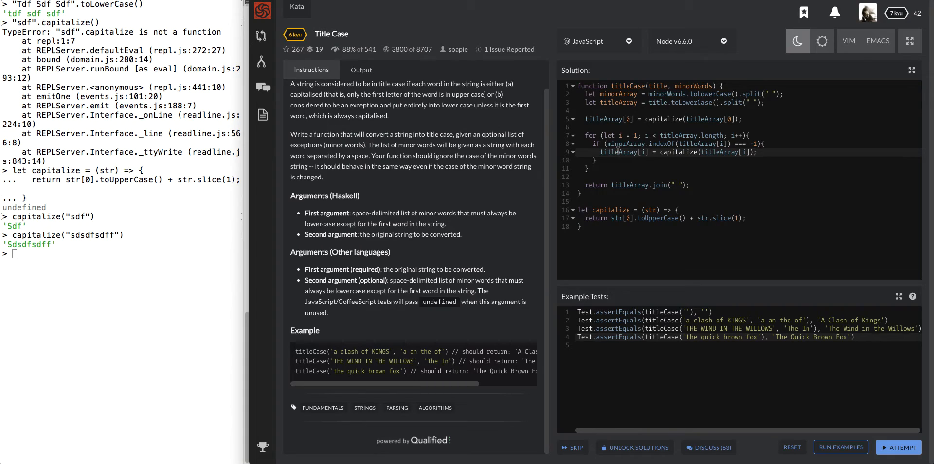
mouse_move(615, 185)
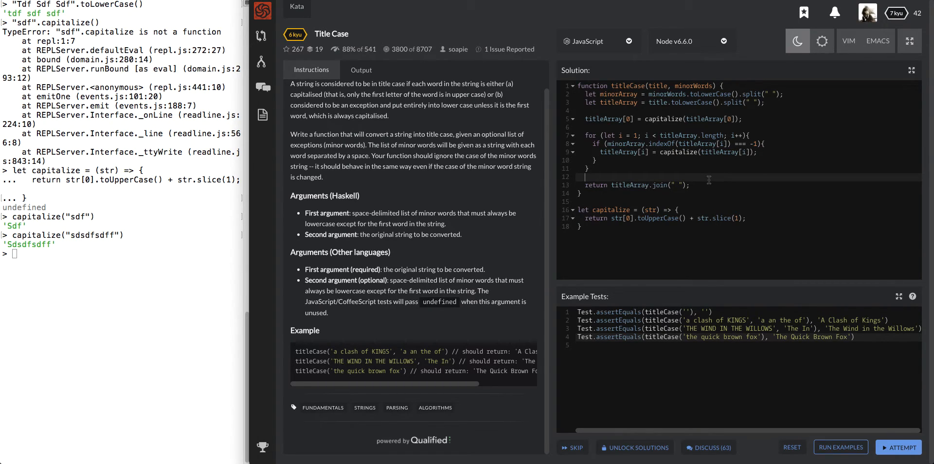
- Run the example tests and see the TypeError reading toUpperCase of undefined
click(841, 448)
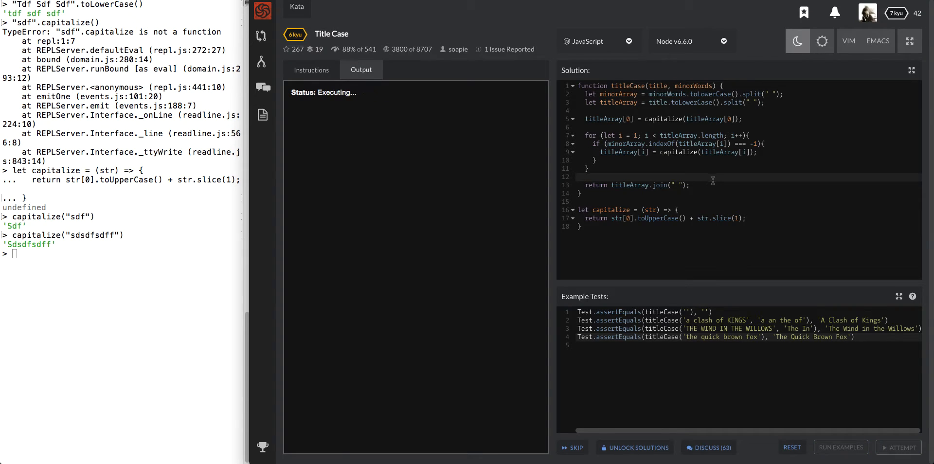
click(840, 448)
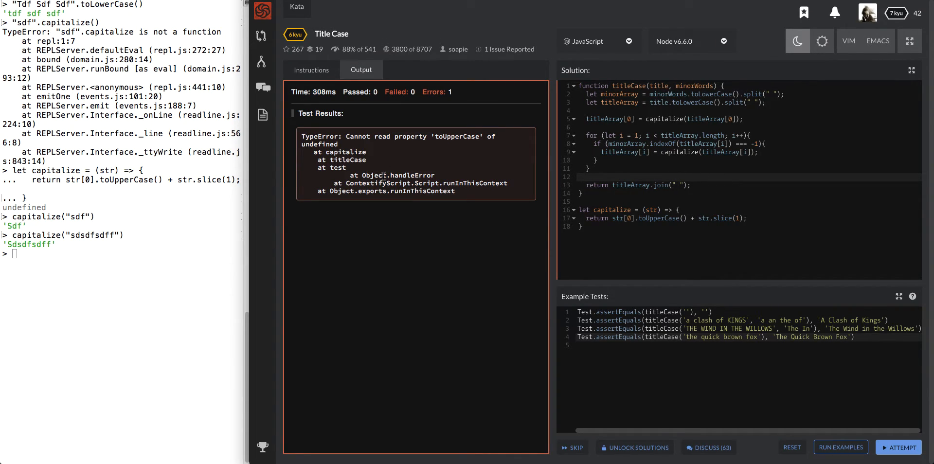
mouse_move(385, 153)
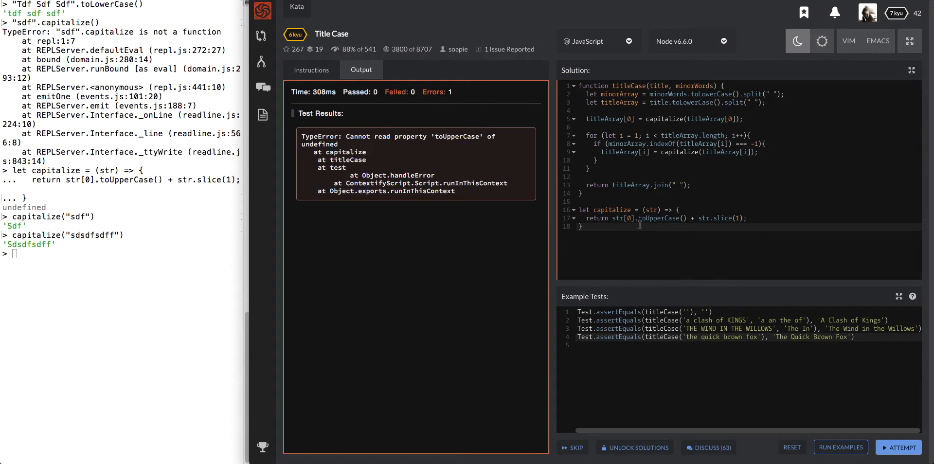
mouse_move(633, 227)
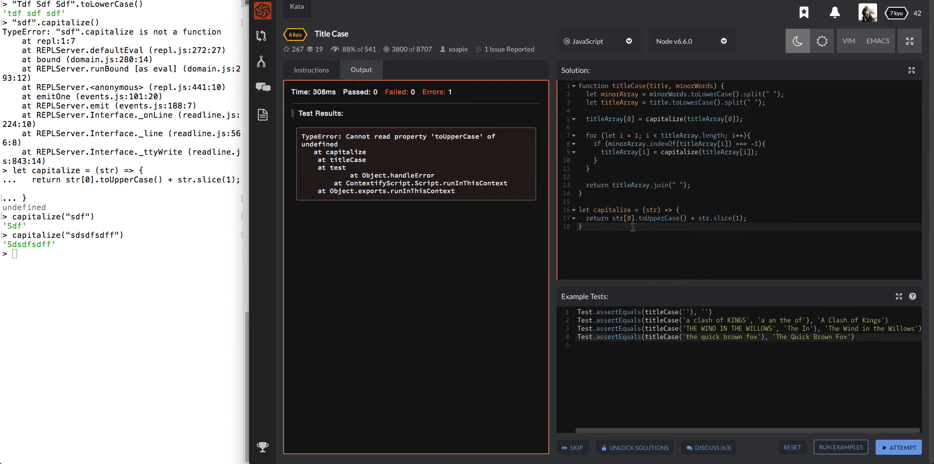
mouse_move(722, 309)
text(if ()
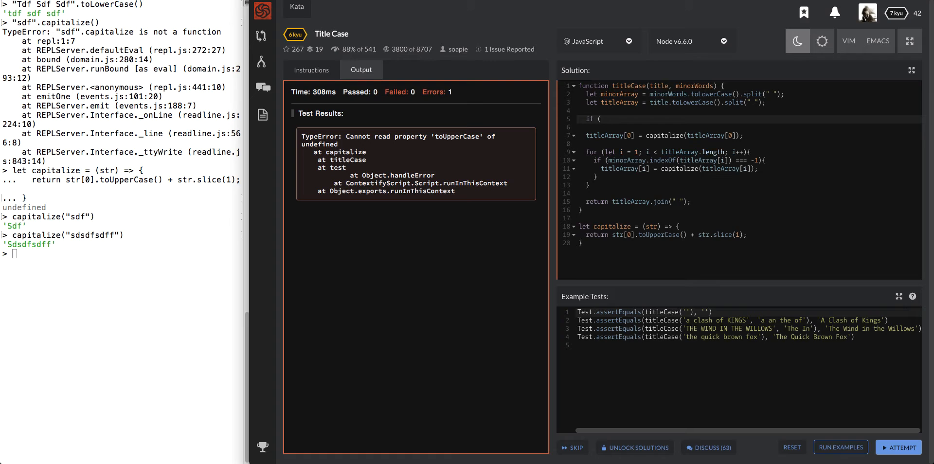
- Start the guard if (title.length === 0) { after the variable declarations
text(title.le)
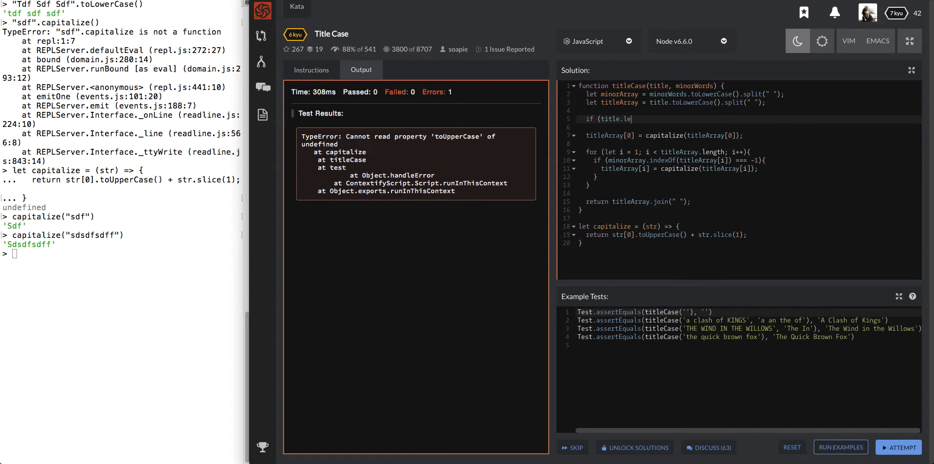
text(ngth)
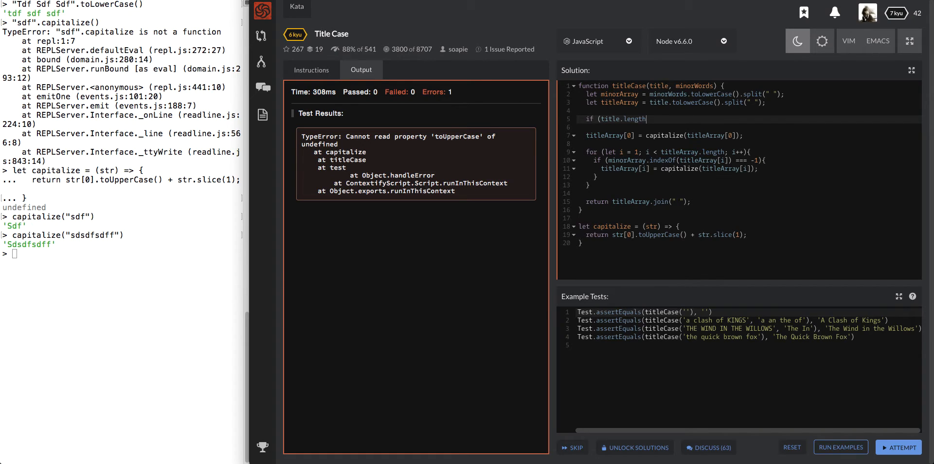
text(=== 0)
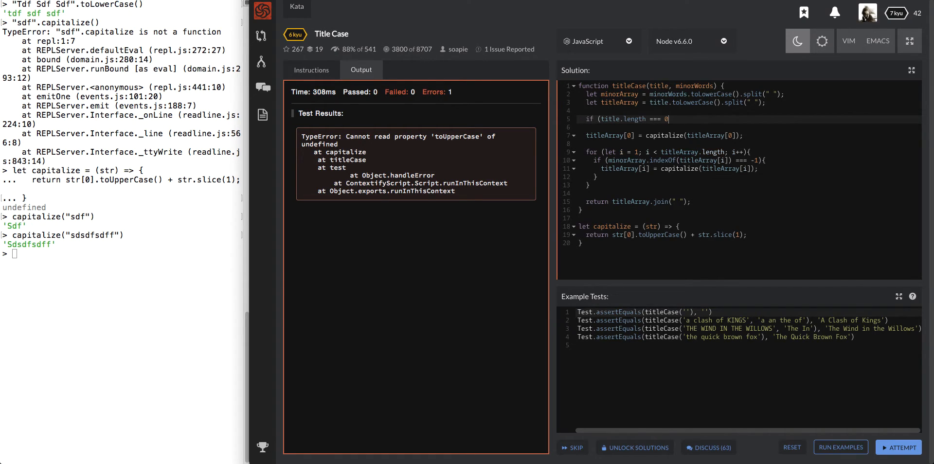
text({)
text(return '';)
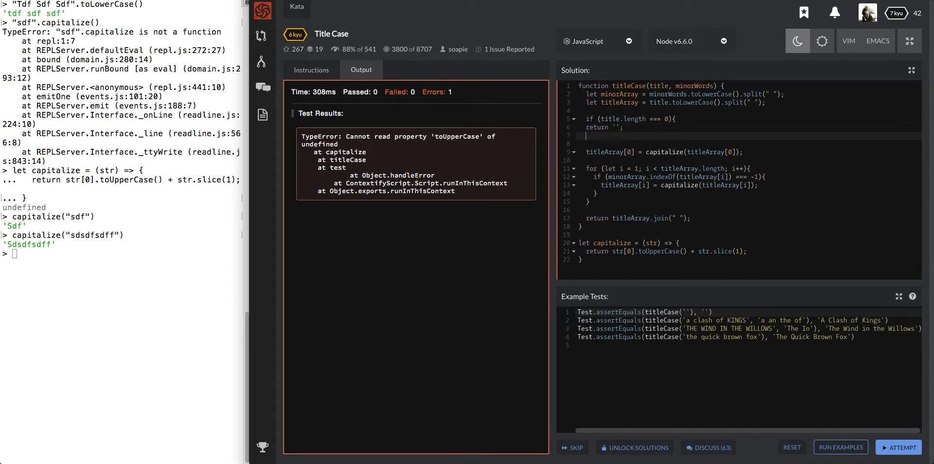
- Rerun the example tests with the empty-title guard, before and after moving it up
click(840, 448)
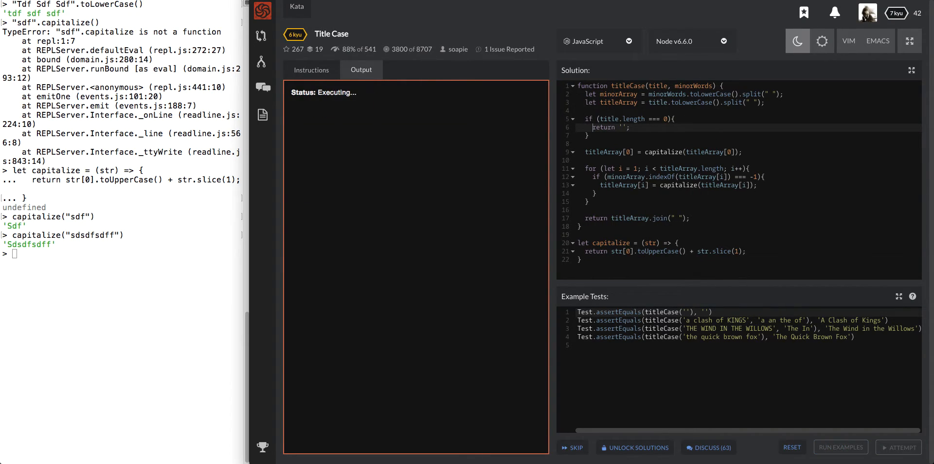
click(841, 448)
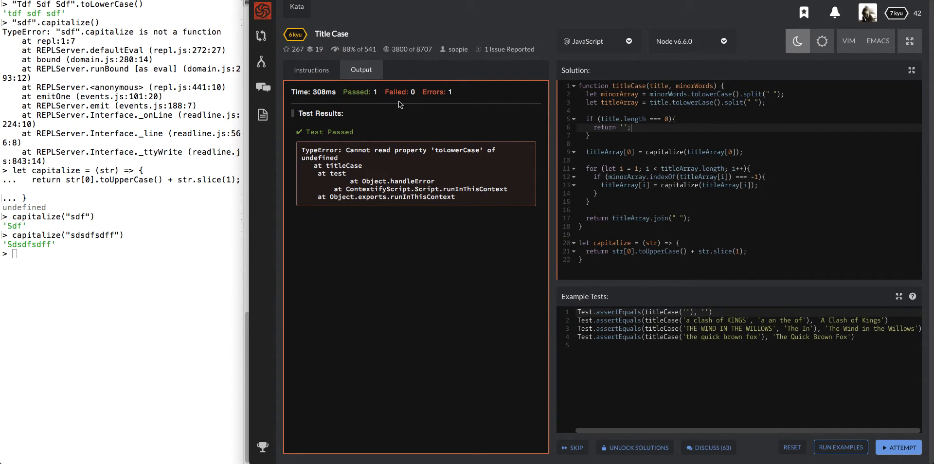
click(840, 448)
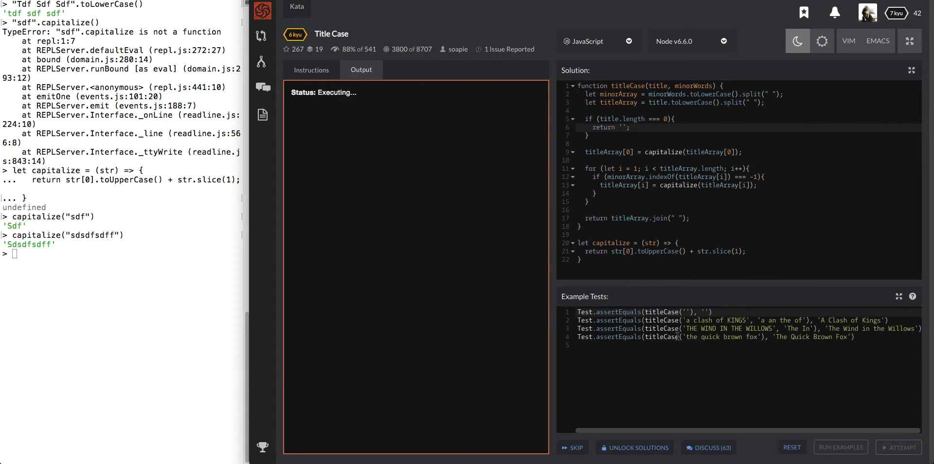
click(840, 447)
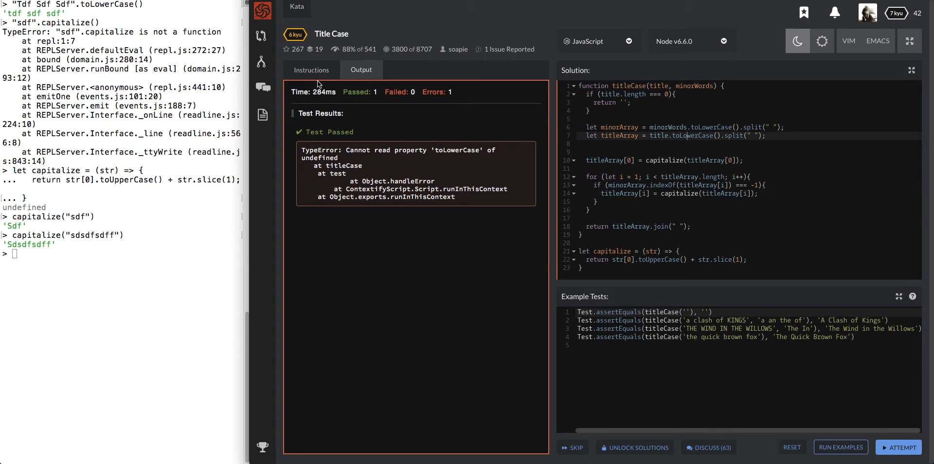
mouse_move(315, 77)
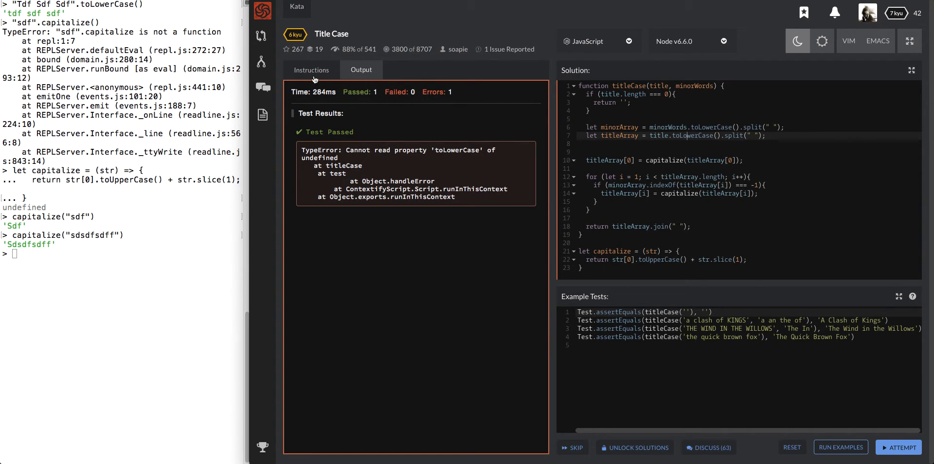
- Select title in the titleArray line while commenting out the minorArray line
click(311, 70)
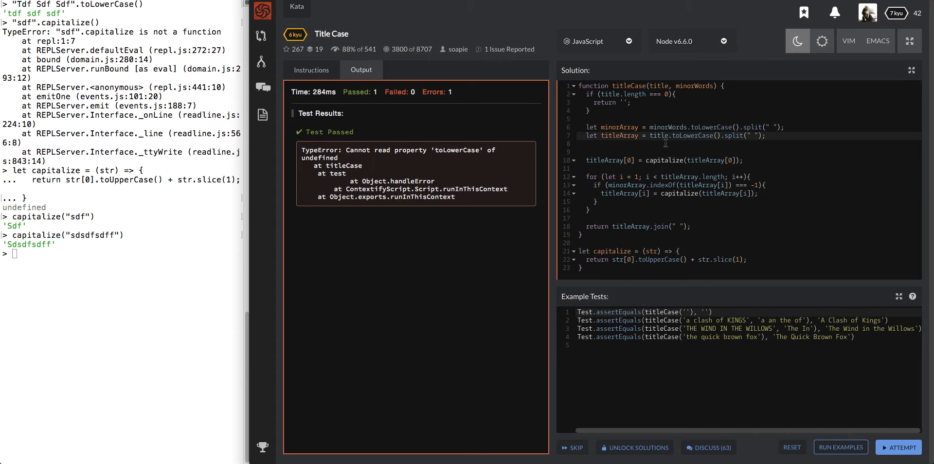
double_click(658, 135)
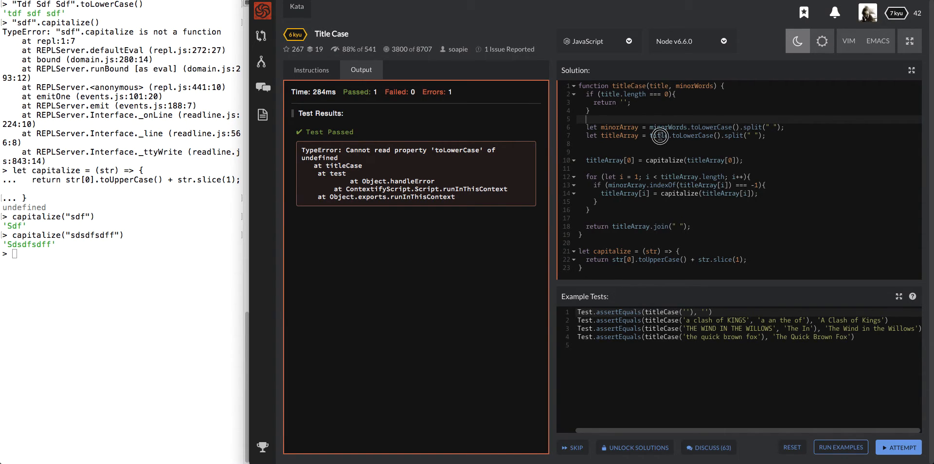
double_click(661, 135)
text(//   )
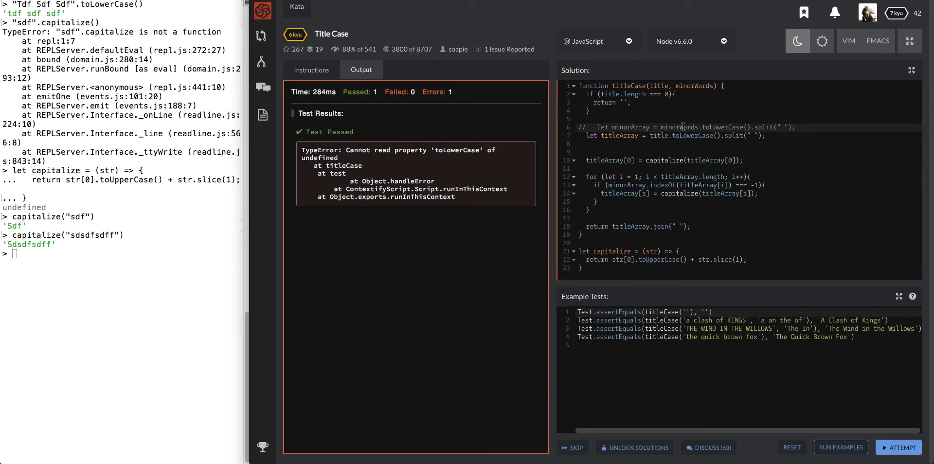
click(840, 448)
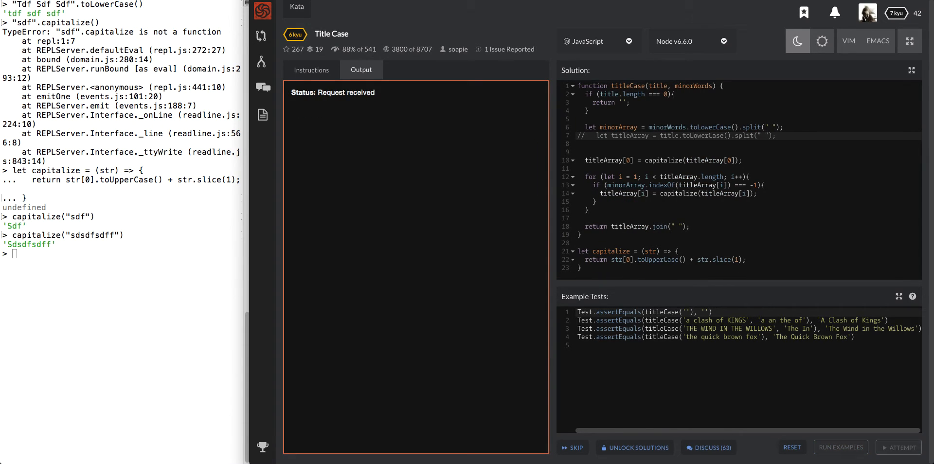
click(841, 447)
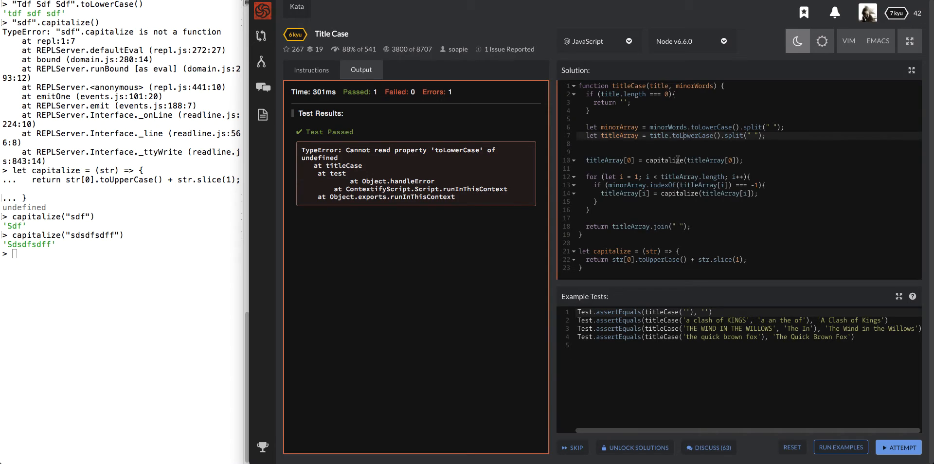
mouse_move(658, 126)
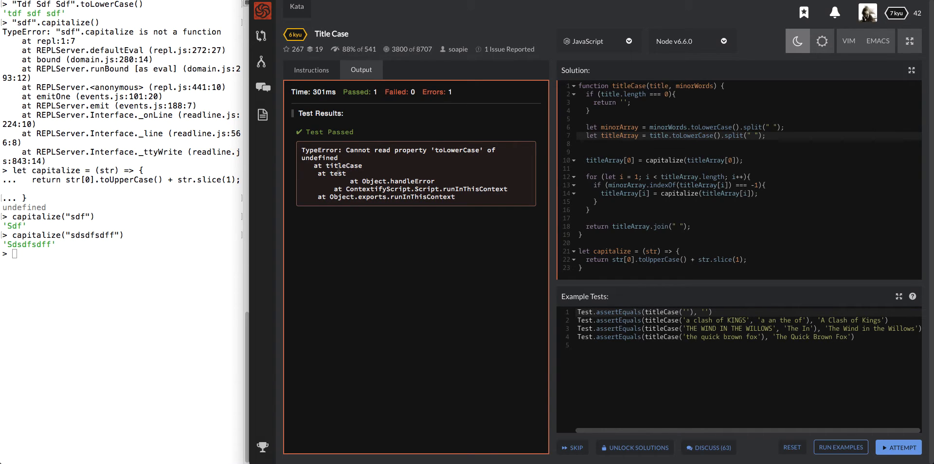
mouse_move(383, 162)
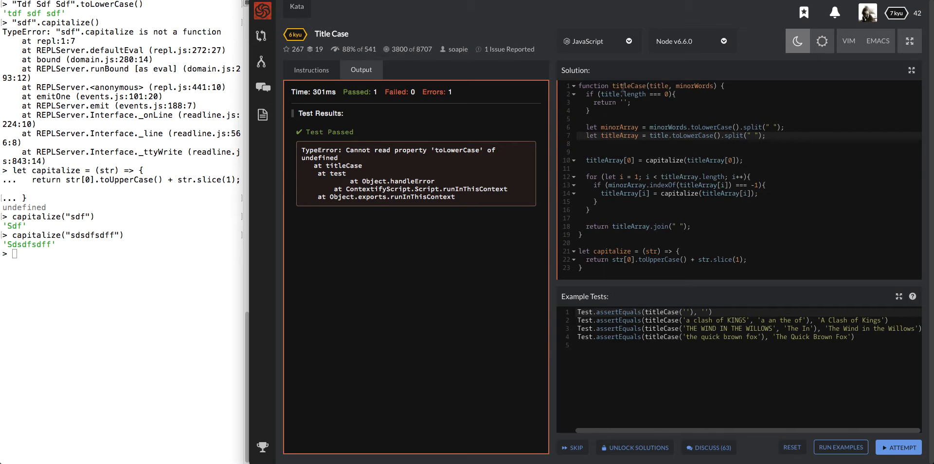
double_click(348, 165)
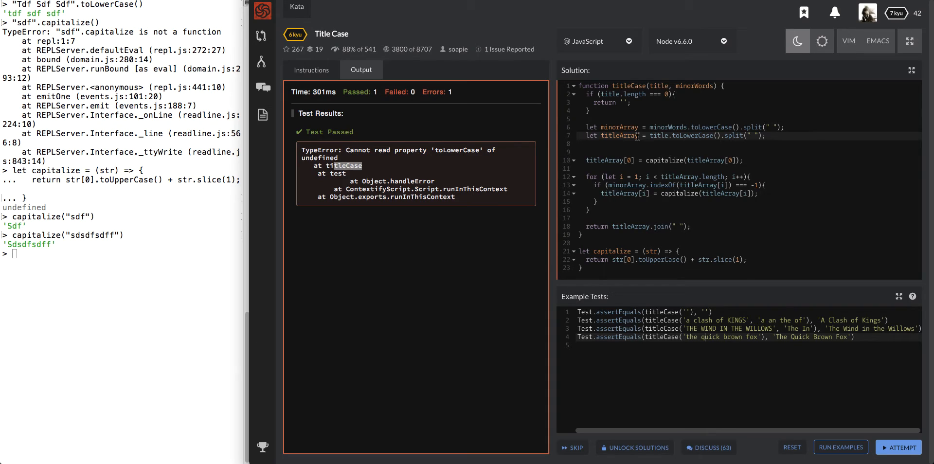
mouse_move(634, 119)
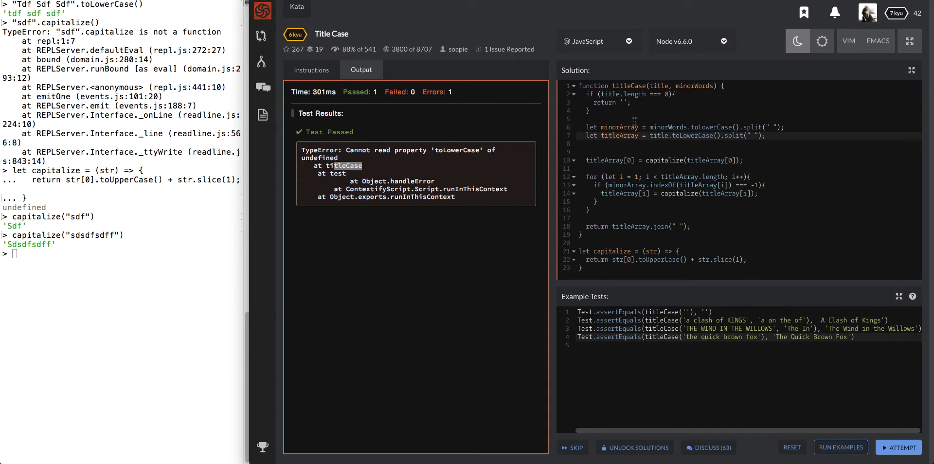
double_click(457, 149)
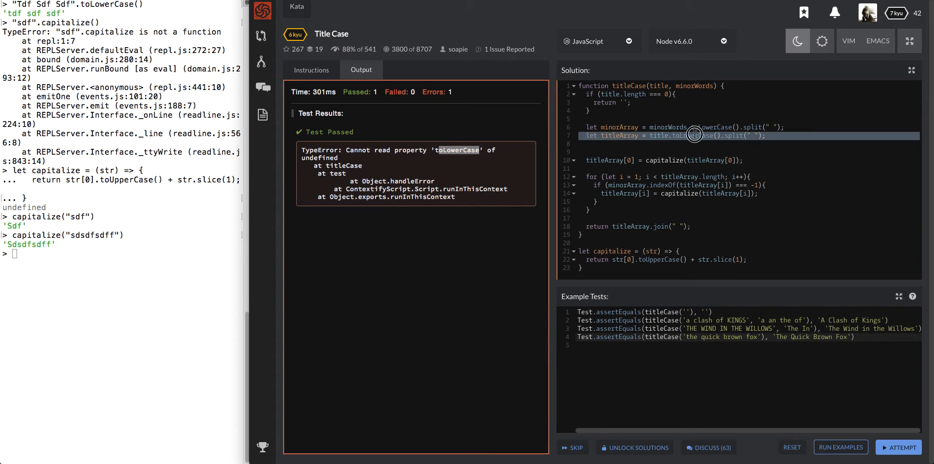
double_click(694, 135)
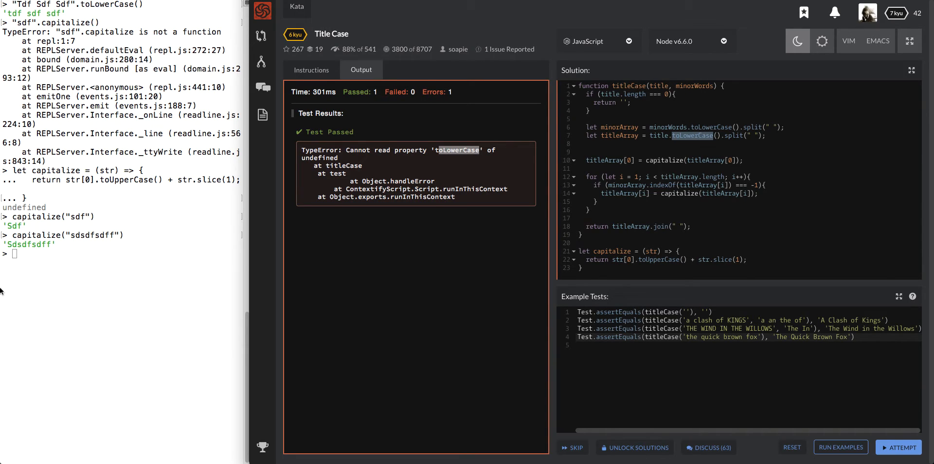
- Compare "".toLowerCase() with undefined.toLowerCase() in the Node REPL
text("".t)
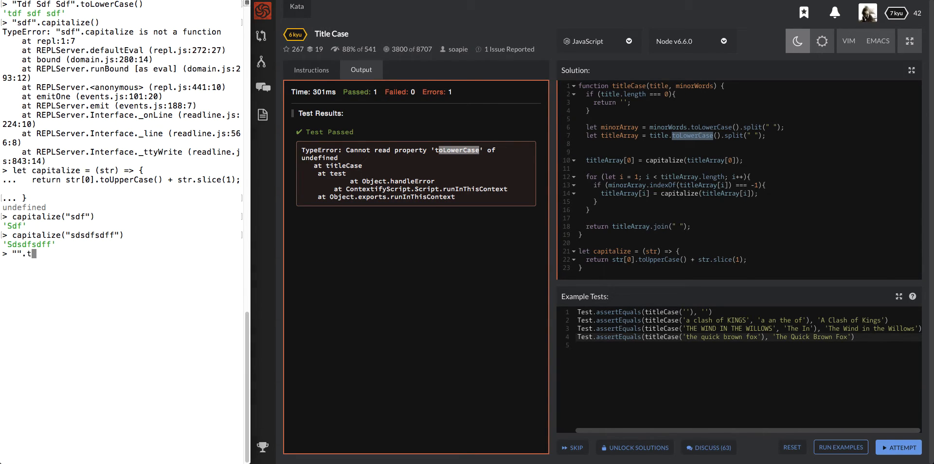
text(oLowerCase)
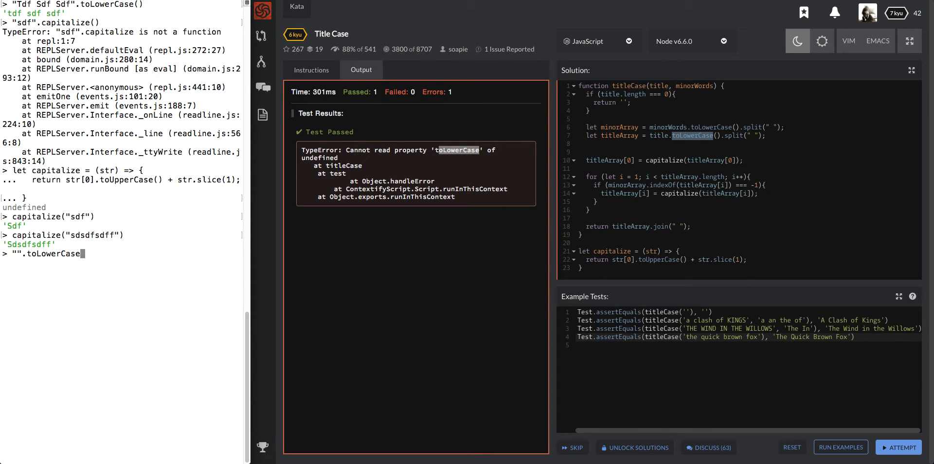
key(Return)
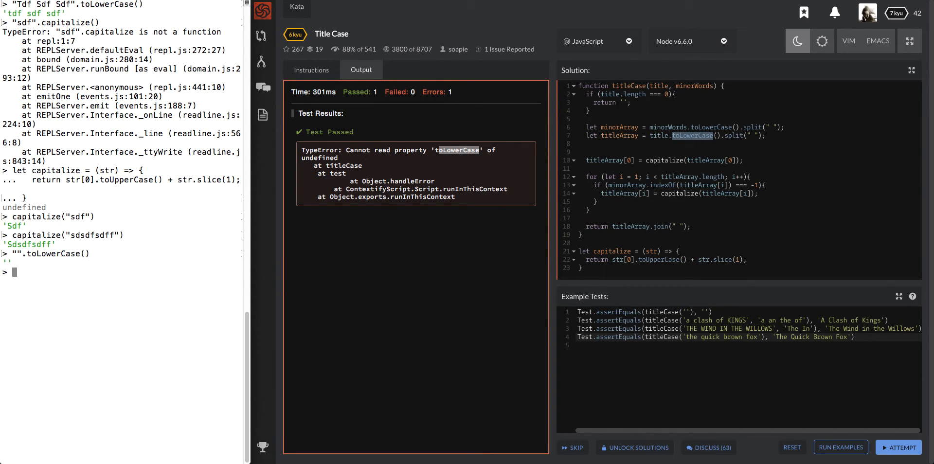
text(undefined.toLowerC)
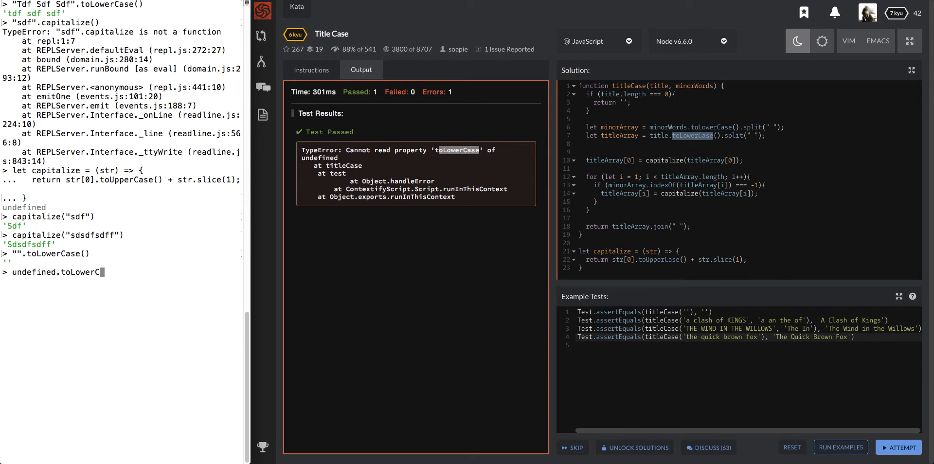
key(Return)
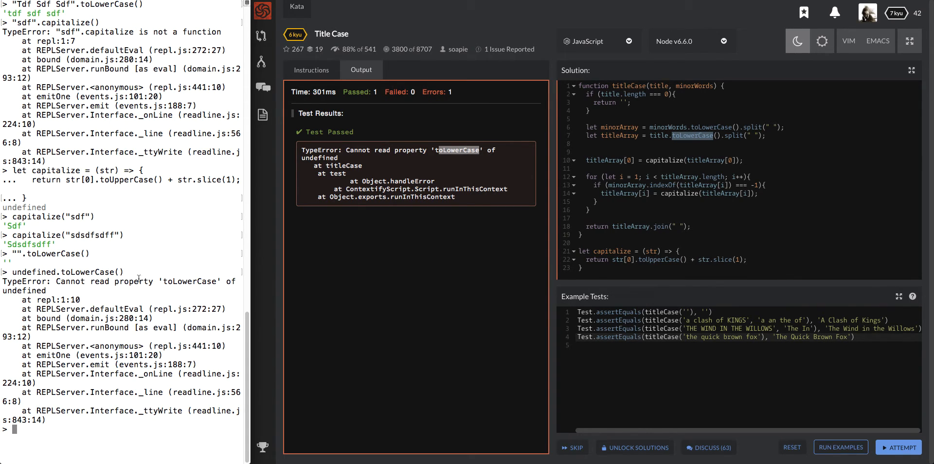
mouse_move(335, 156)
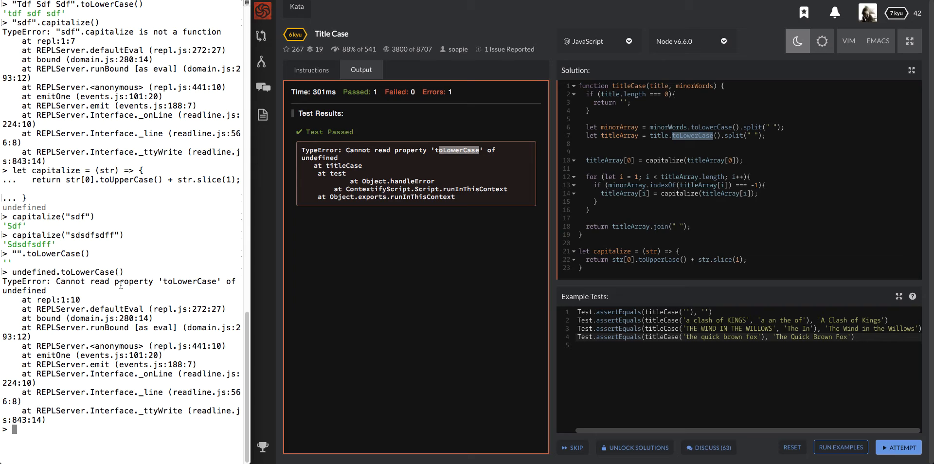
mouse_move(149, 265)
text(if ()
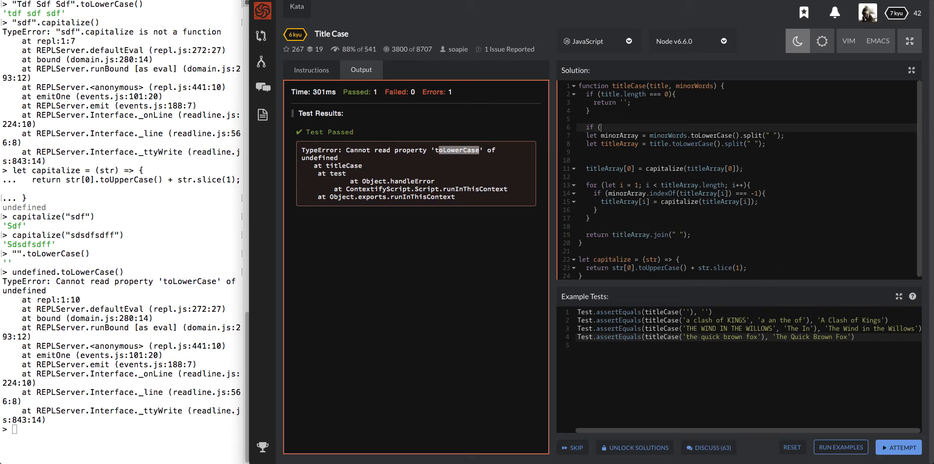
- Add the if (minorWords) check and declare let minorArray; with an empty-array fallback
text(minor)
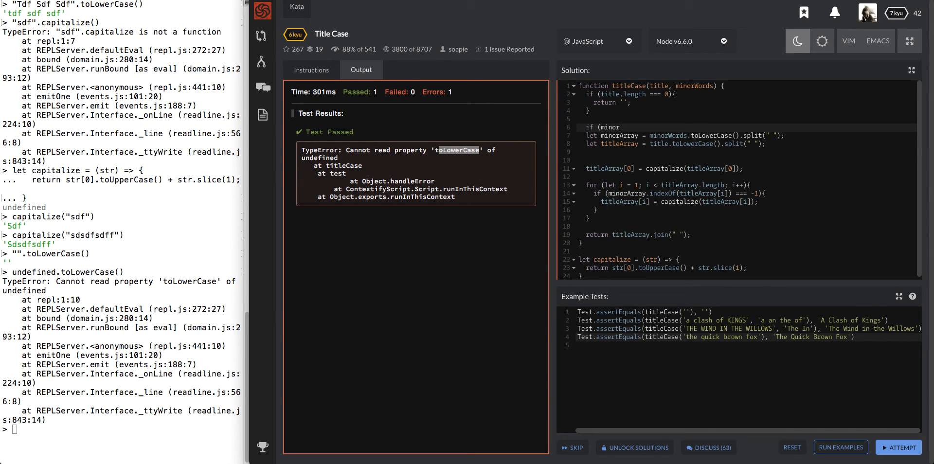
text(Words){)
text(} else {)
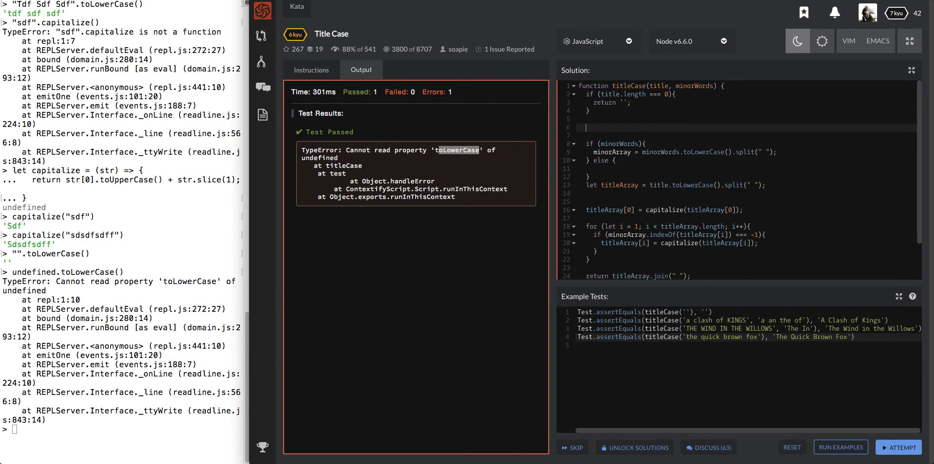
text(let minor)
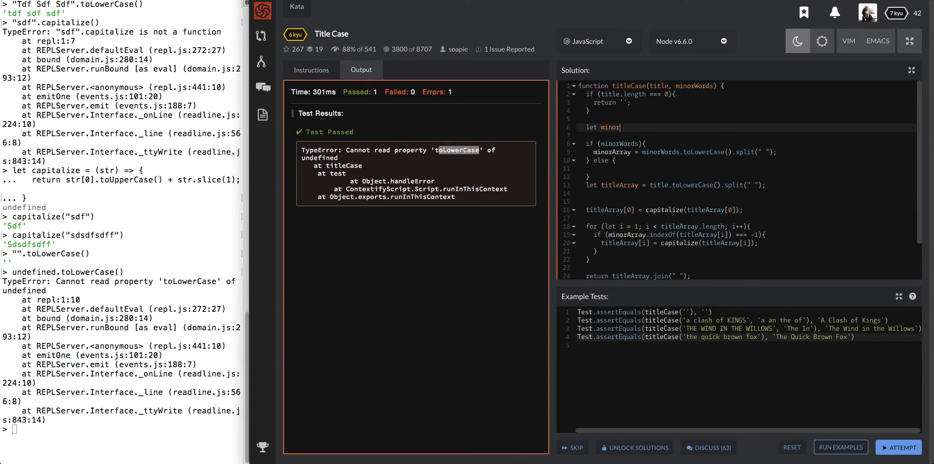
text(Array;)
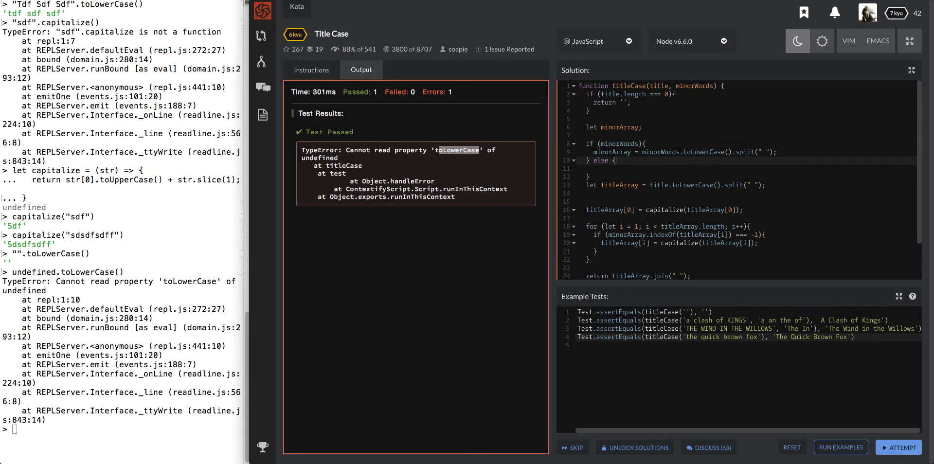
text(minorArray = [];)
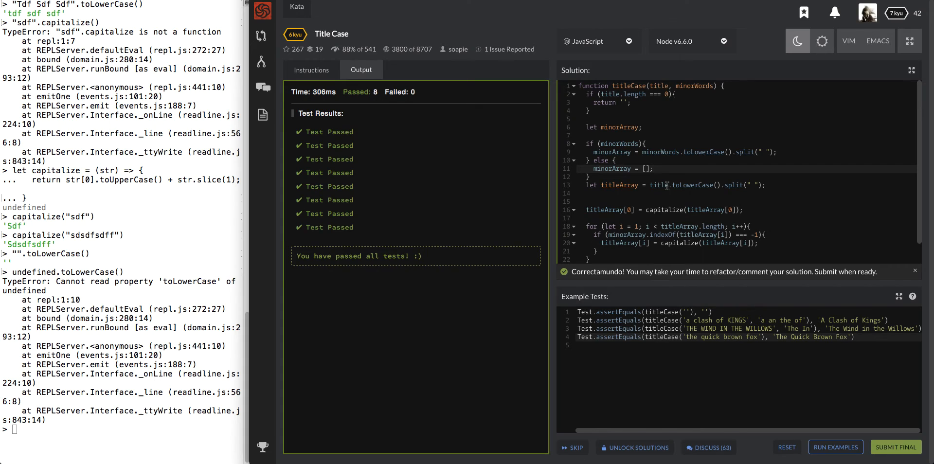
- Replace the if/else with a minorWords = "" default, check the empty-title test, and submit
click(671, 184)
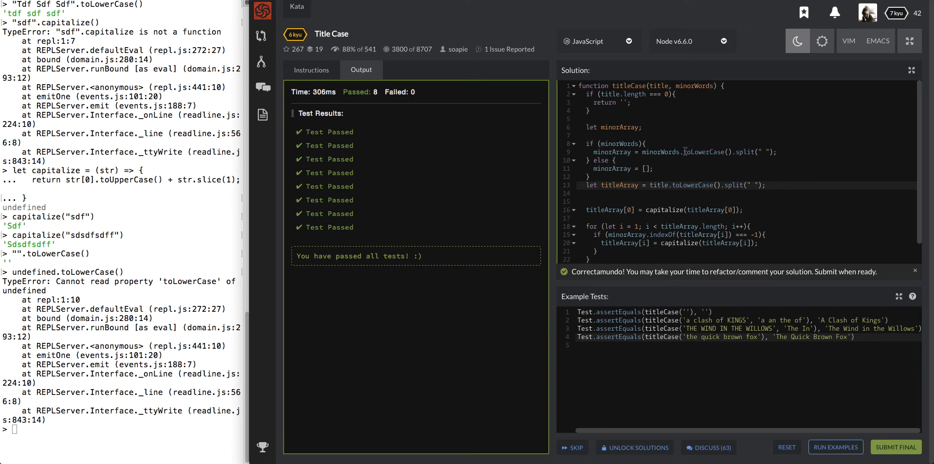
double_click(705, 151)
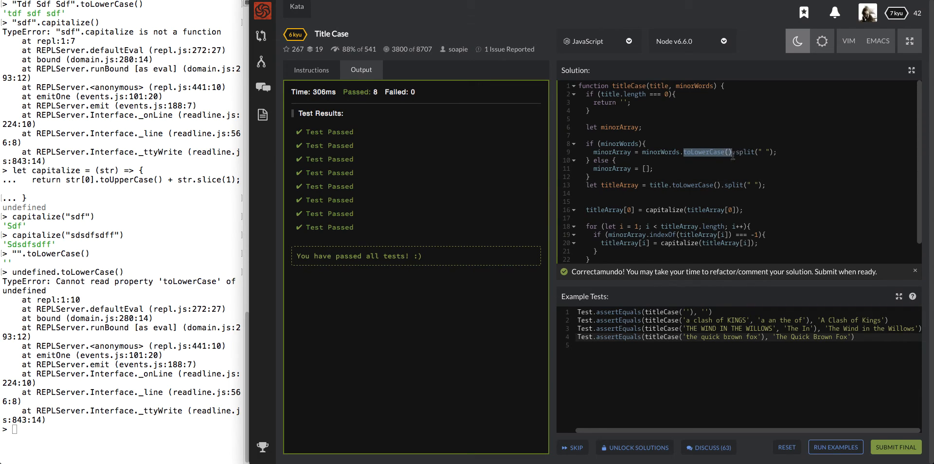
mouse_move(705, 308)
text( = "")
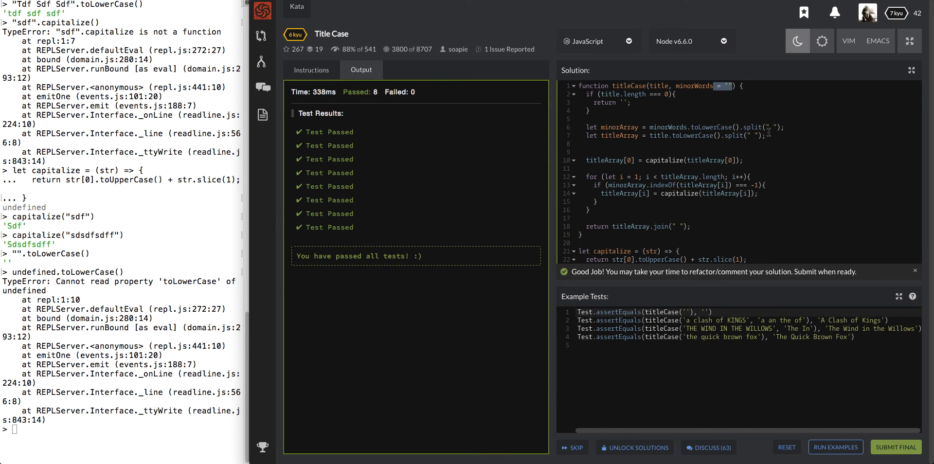
mouse_move(736, 301)
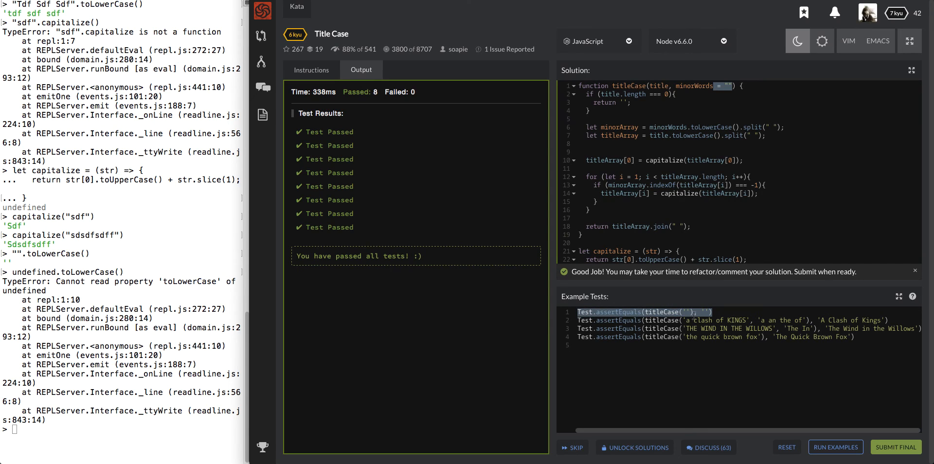
click(675, 312)
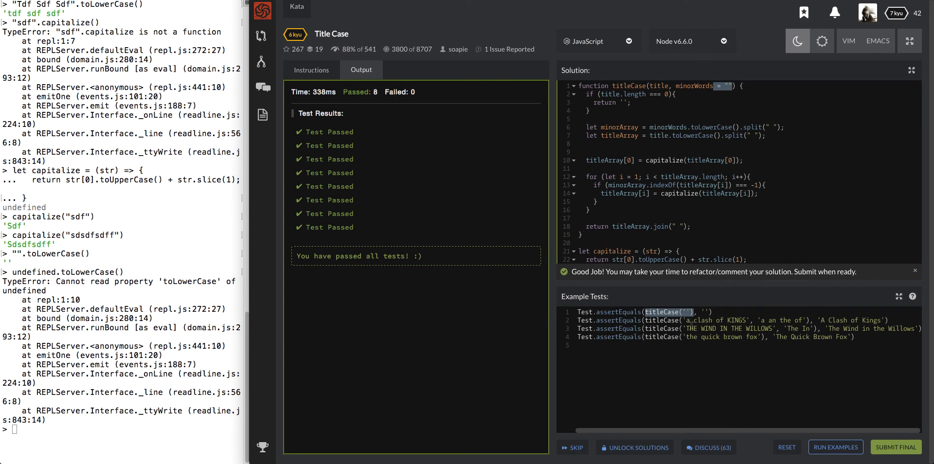
mouse_move(688, 293)
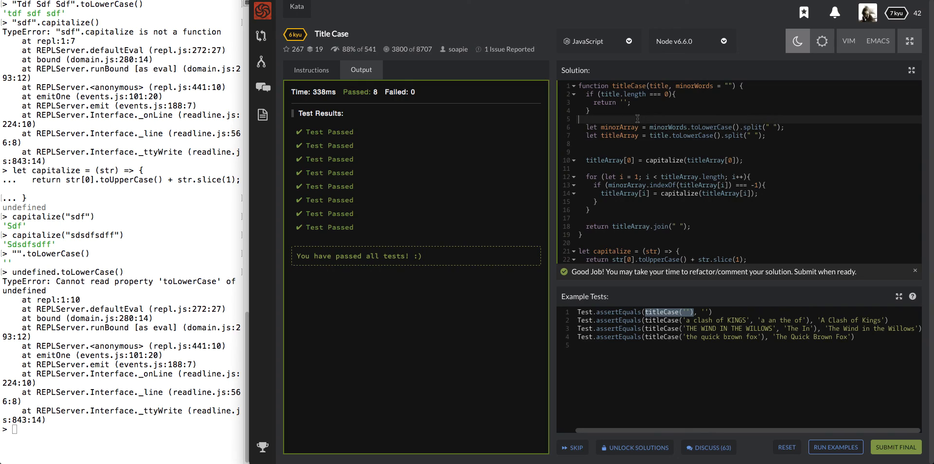
mouse_move(664, 302)
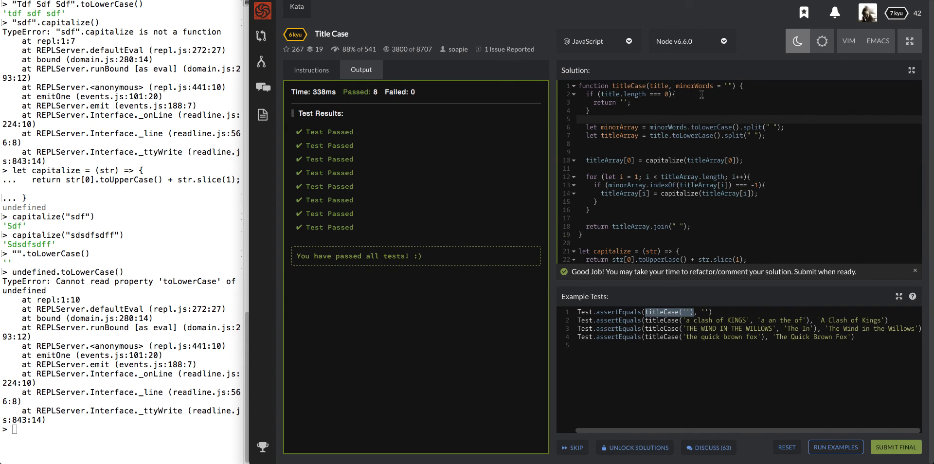
mouse_move(810, 325)
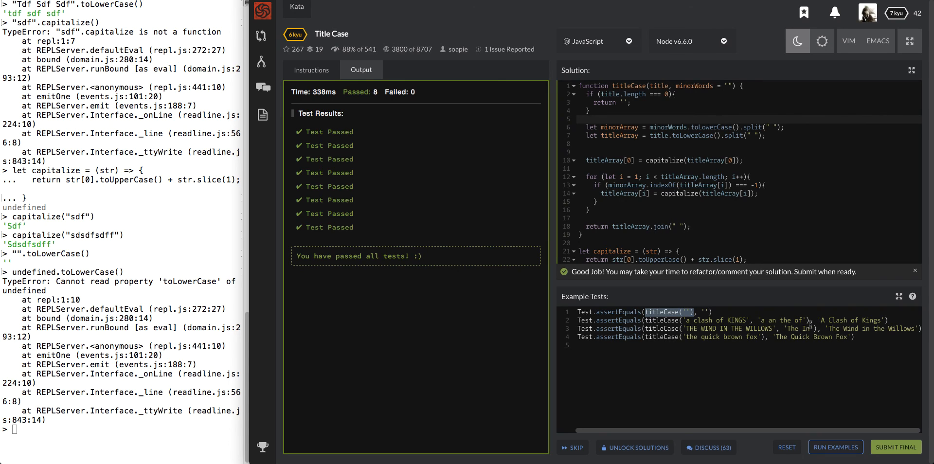
mouse_move(818, 367)
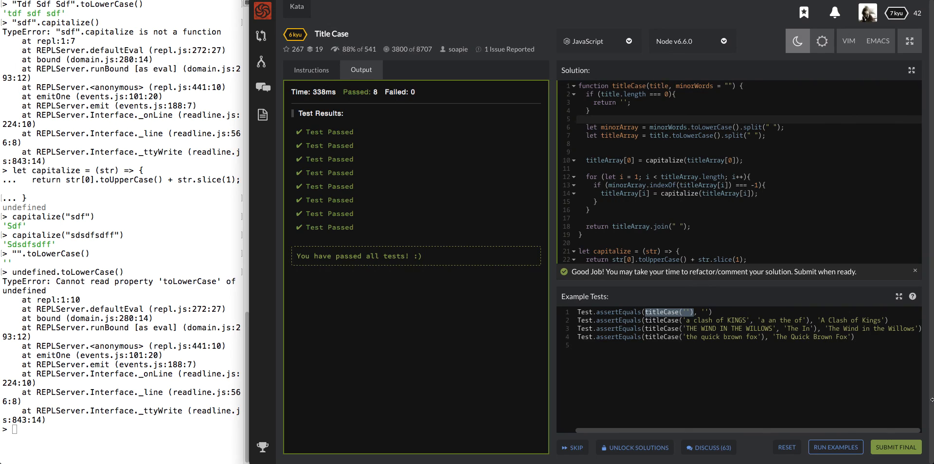
click(895, 448)
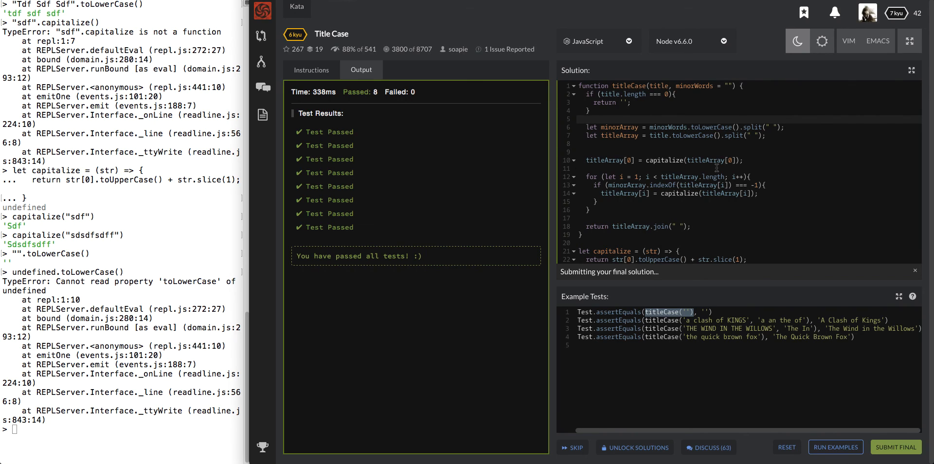
- Submit Final to reach the Title Case community solutions page
click(895, 447)
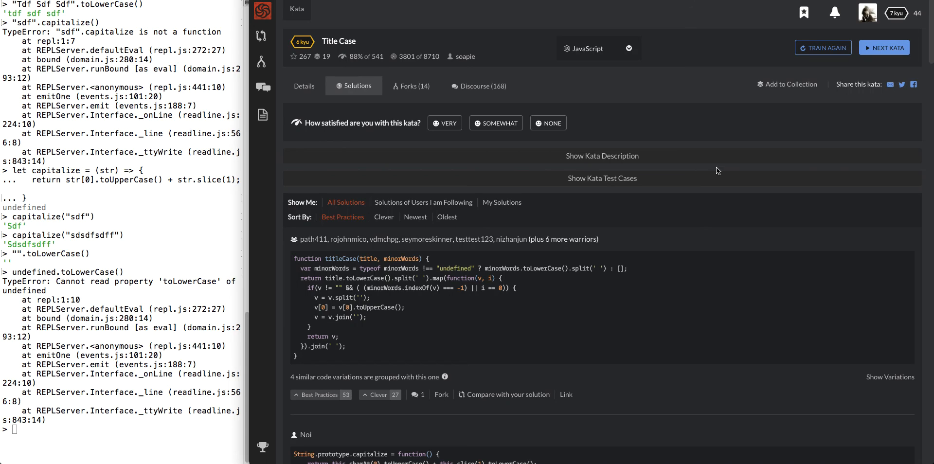